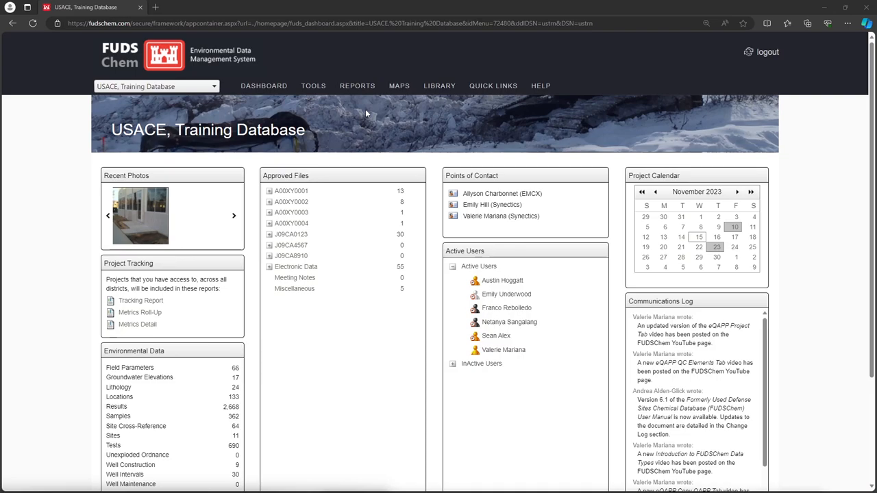
Open Data - eQAPP Setup from the TOOLS menu for the Camp Richards project.
click(312, 85)
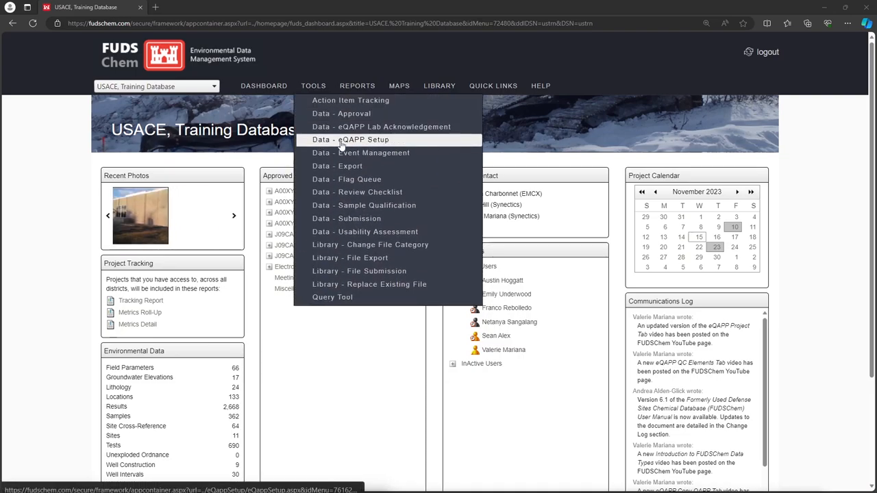
click(348, 140)
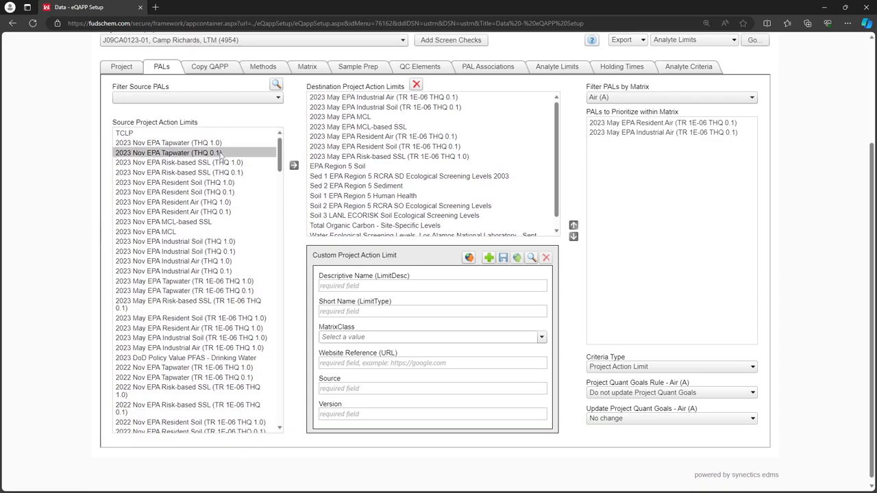
Scroll down through the Source Project Action Limits list.
scroll(down, 3)
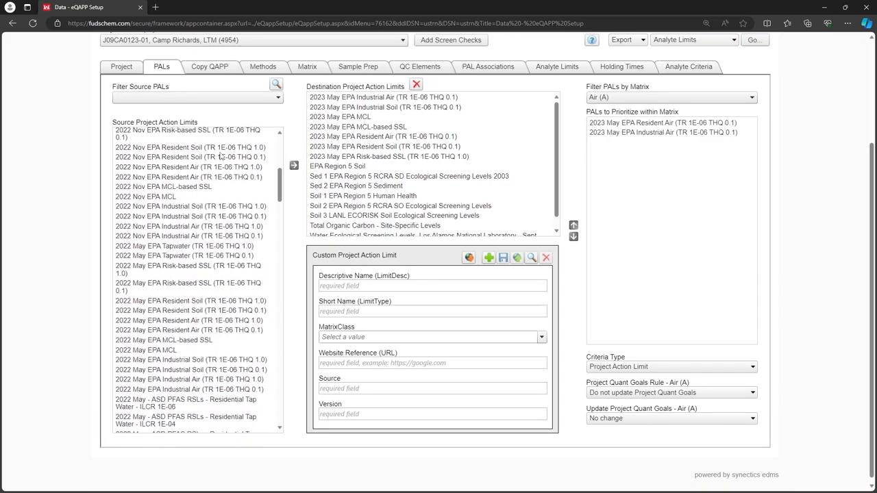
scroll(down, 3)
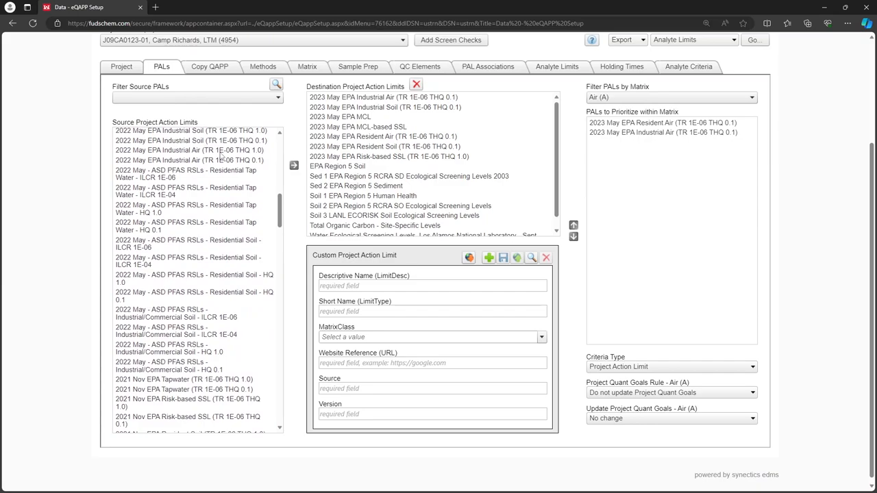
scroll(down, 3)
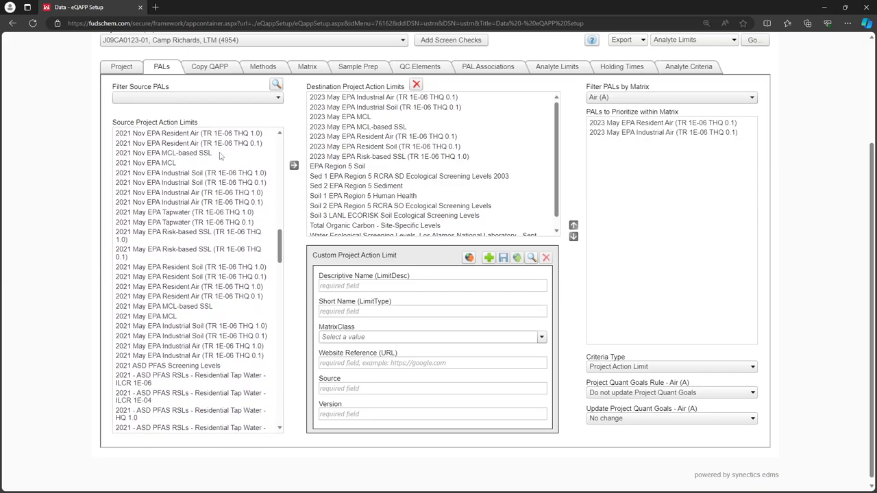
scroll(down, 3)
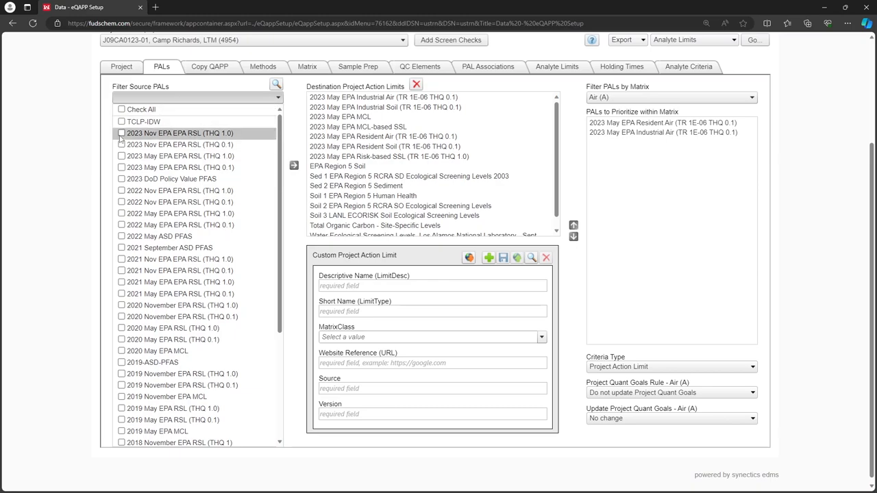
Filter the source limits to the 2023 Nov EPA RSL (THQ 1.0) group.
click(120, 133)
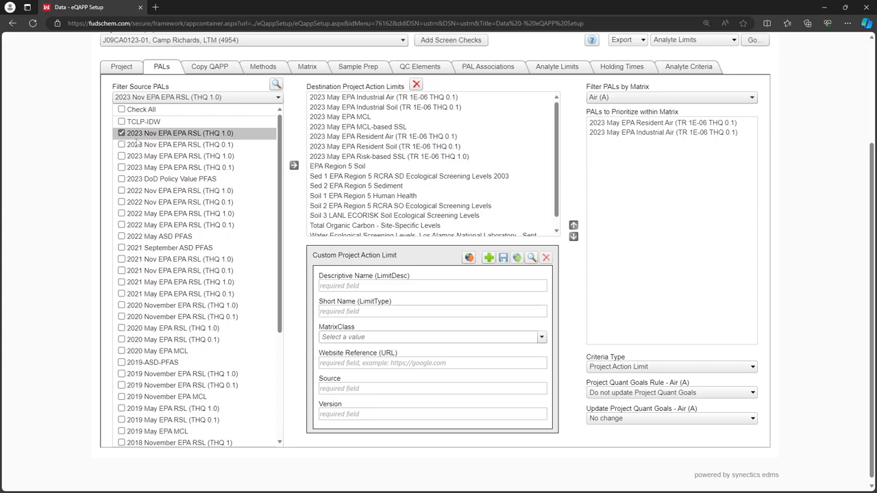
click(275, 85)
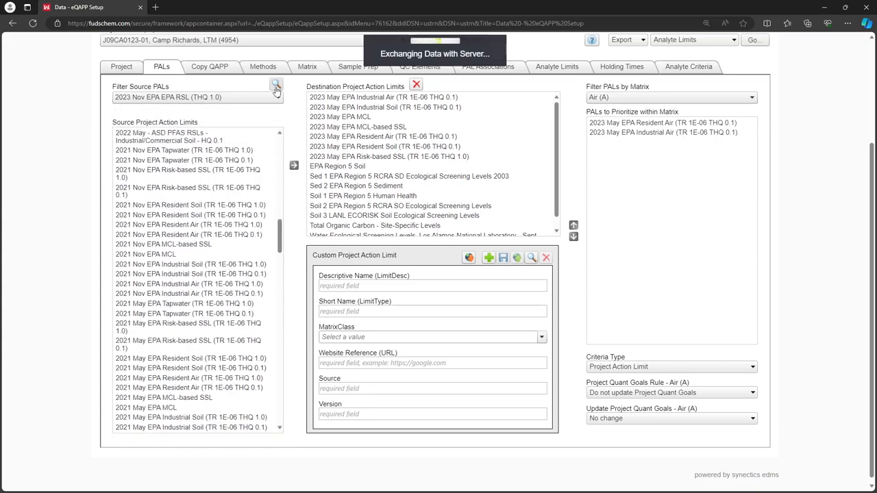
click(276, 86)
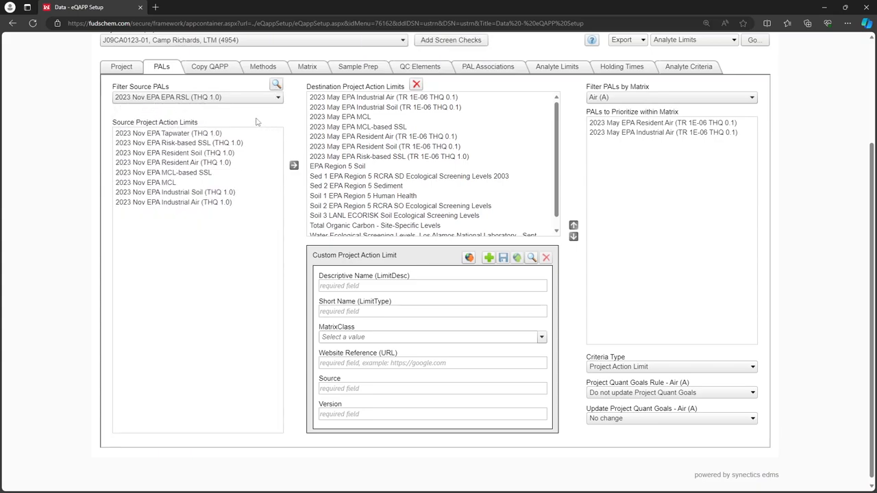
Select the 2023 Nov EPA Tapwater (THQ 1.0) and Risk-based SSL limits together.
click(178, 143)
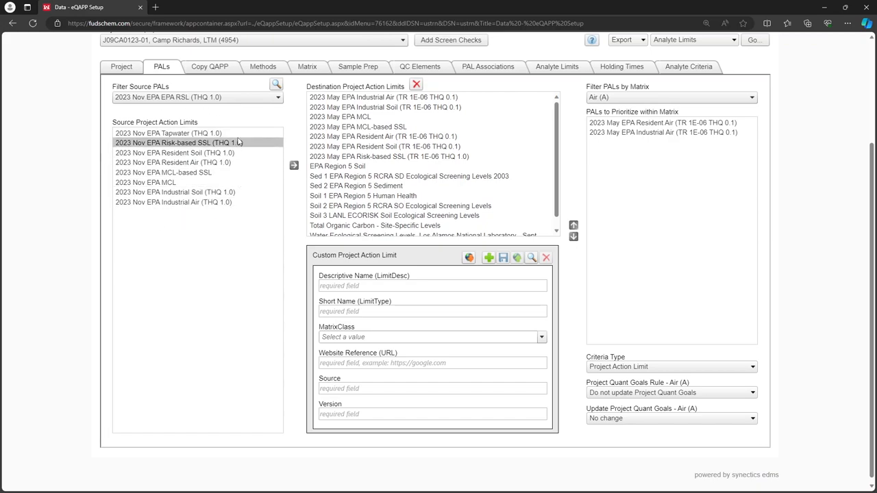
click(167, 133)
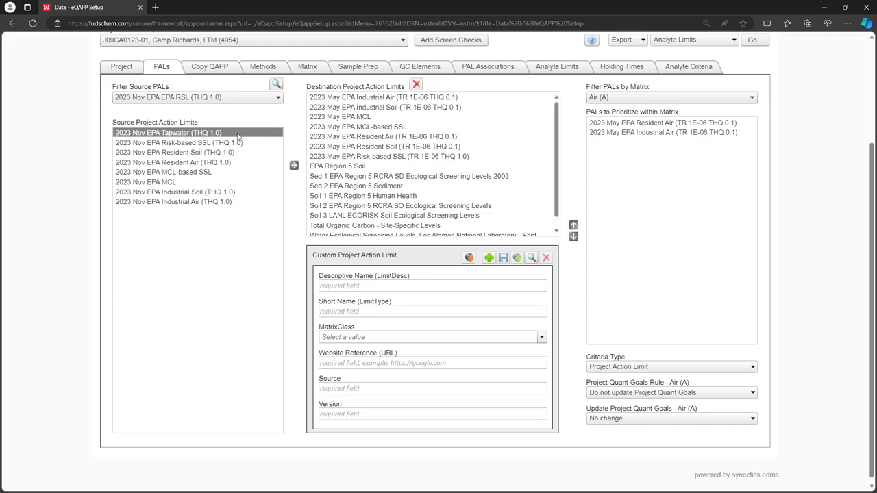
click(178, 142)
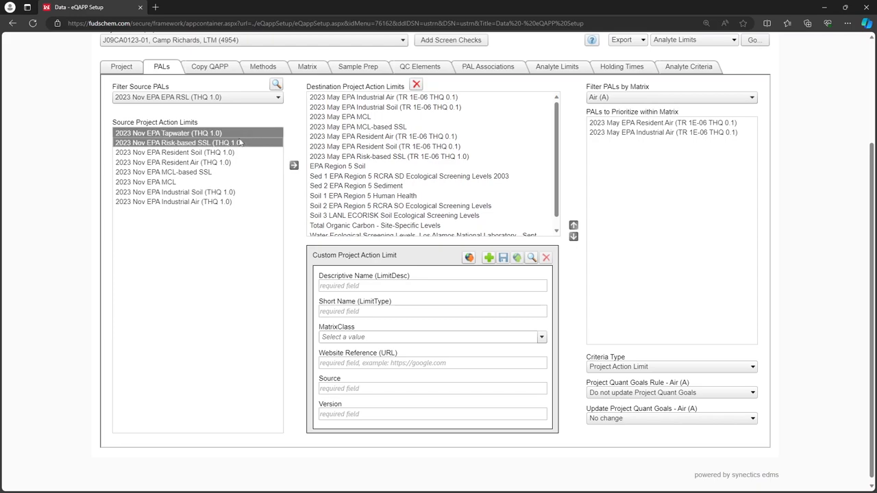
mouse_move(293, 164)
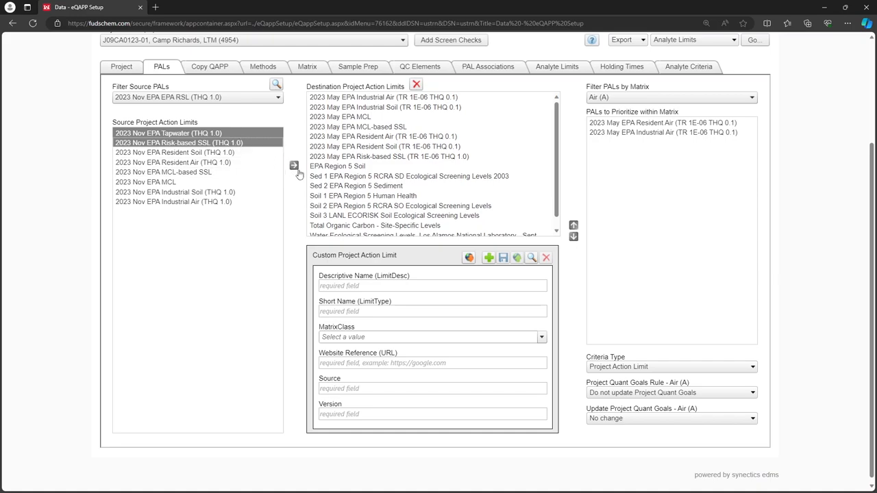
mouse_move(294, 166)
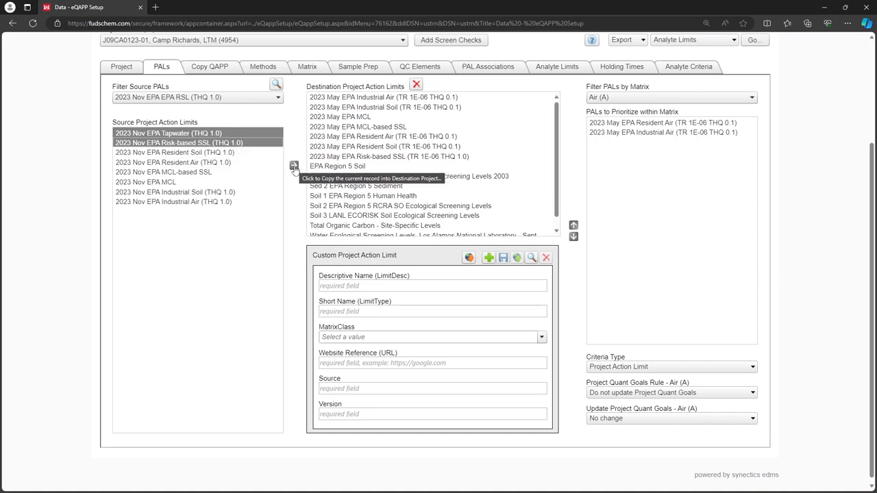
Copy the two chosen 2023 Nov limits into the destination limits.
click(293, 167)
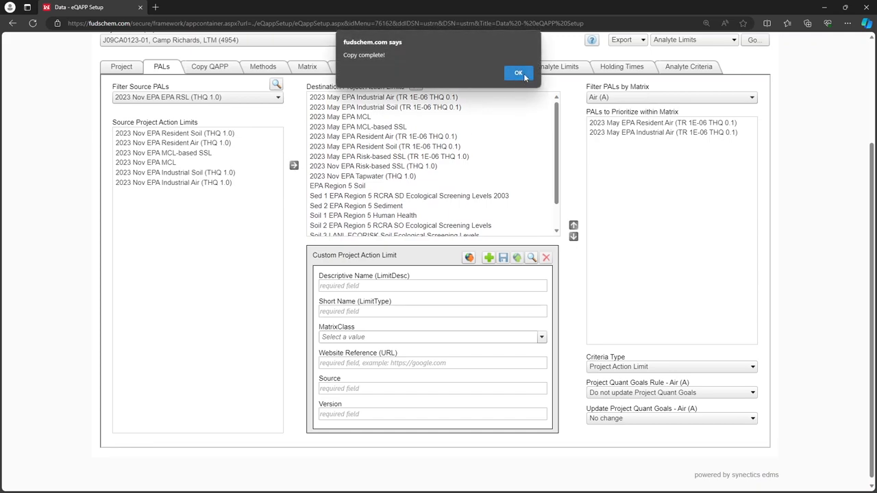
click(521, 74)
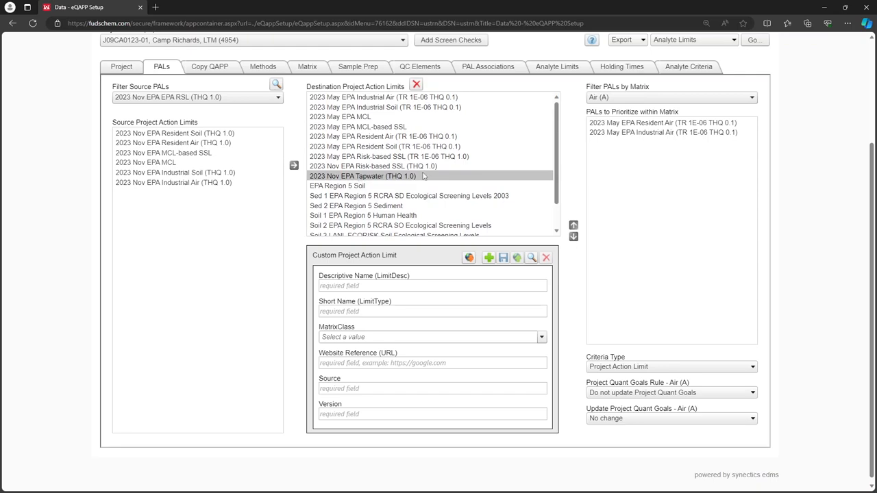
Delete the Risk-based SSL limit from the destination, leaving Tapwater (THQ 1.0).
click(373, 166)
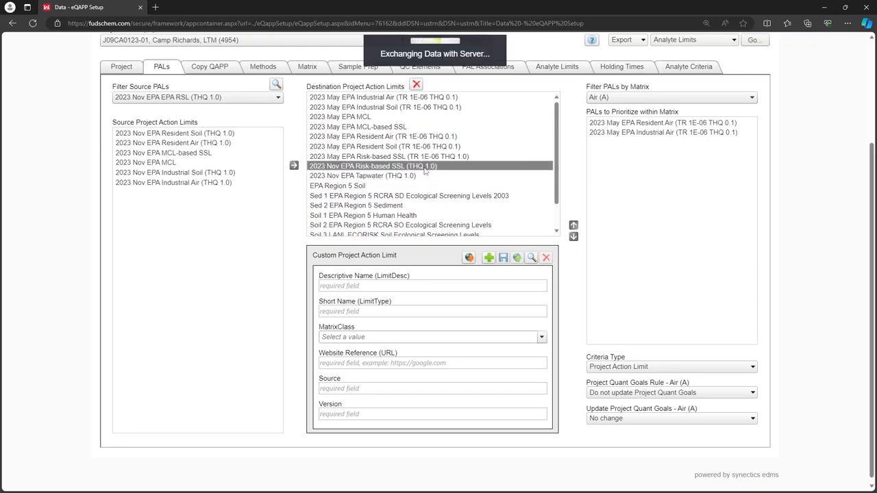
click(546, 258)
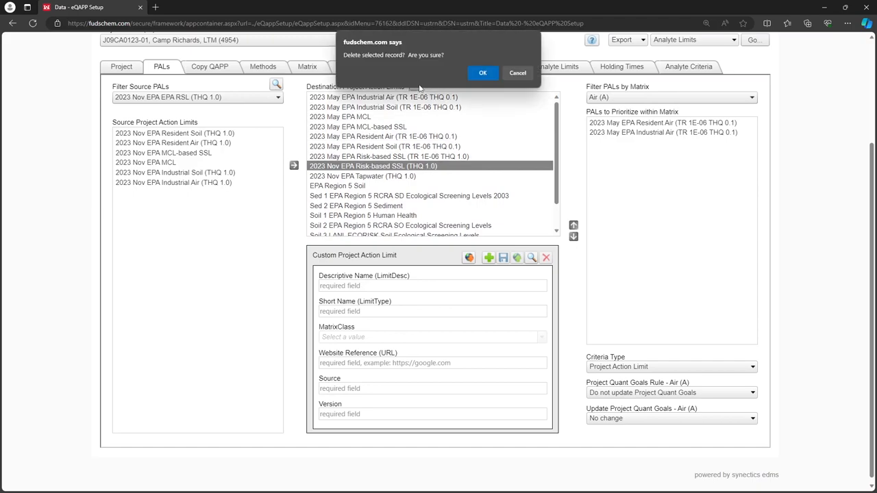
click(483, 74)
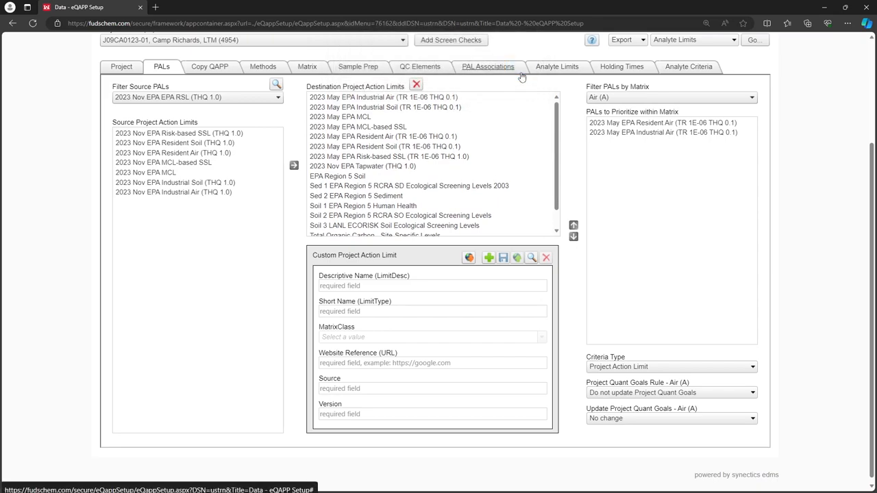
click(173, 192)
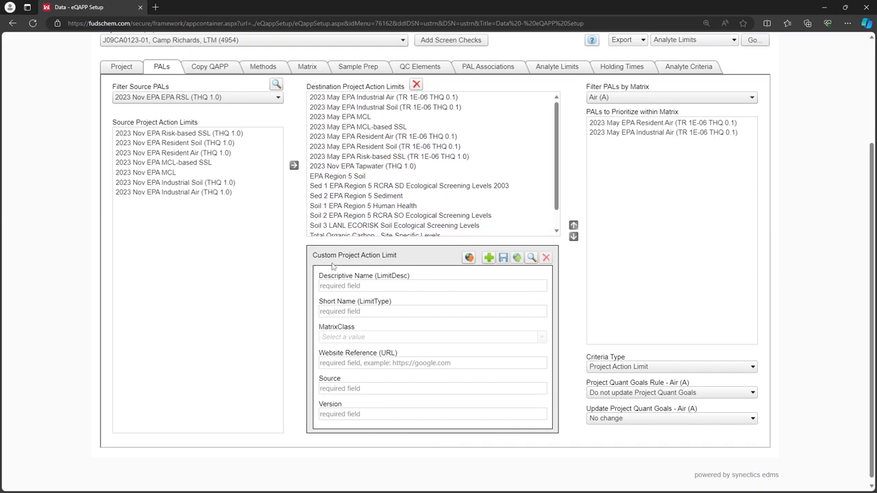
mouse_move(400, 266)
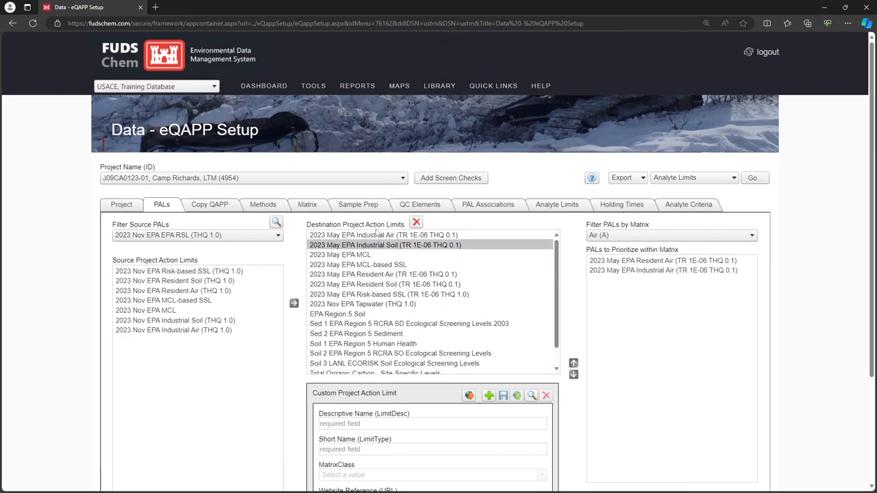
Open the Regulatory Limits report under Environmental Setup Reports.
click(356, 85)
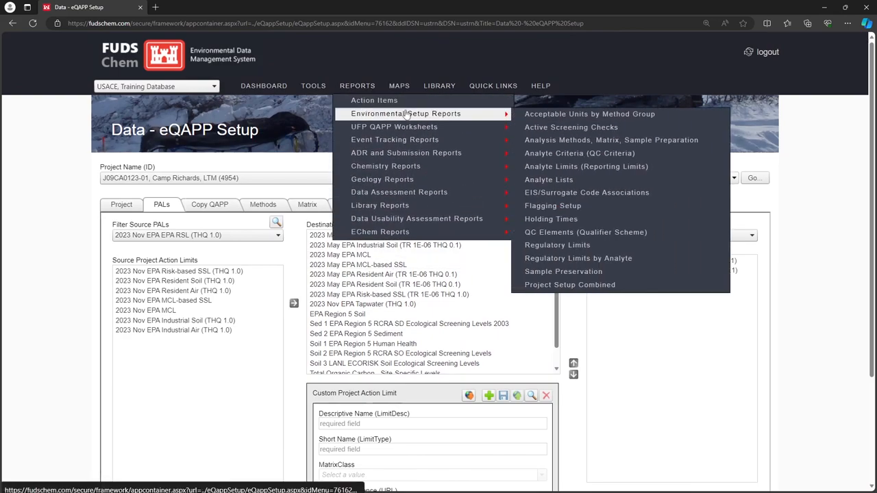
mouse_move(562, 244)
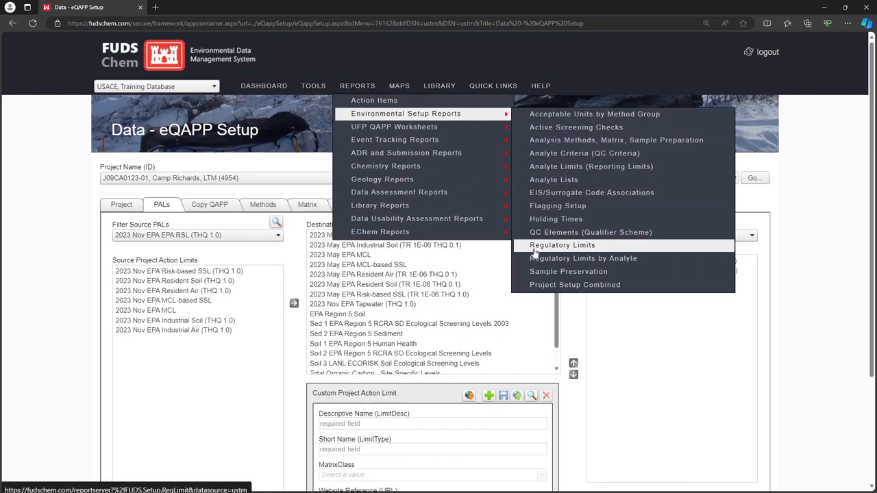
mouse_move(653, 257)
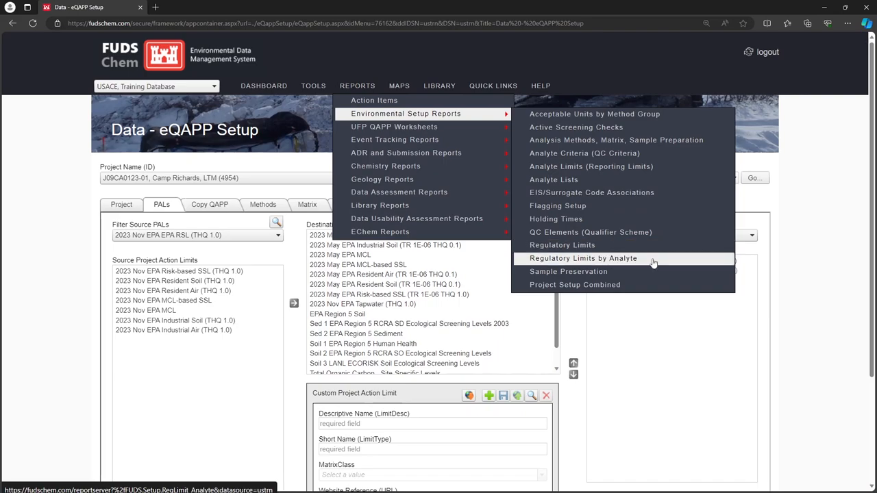
mouse_move(562, 244)
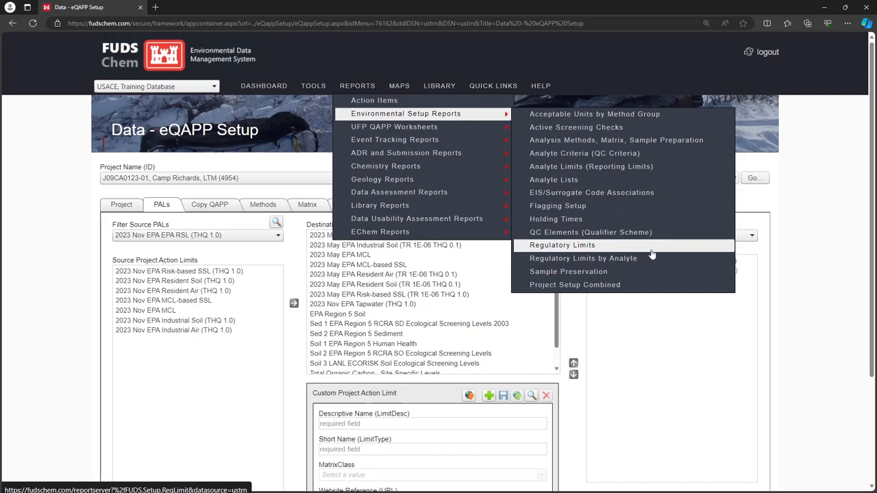
click(562, 244)
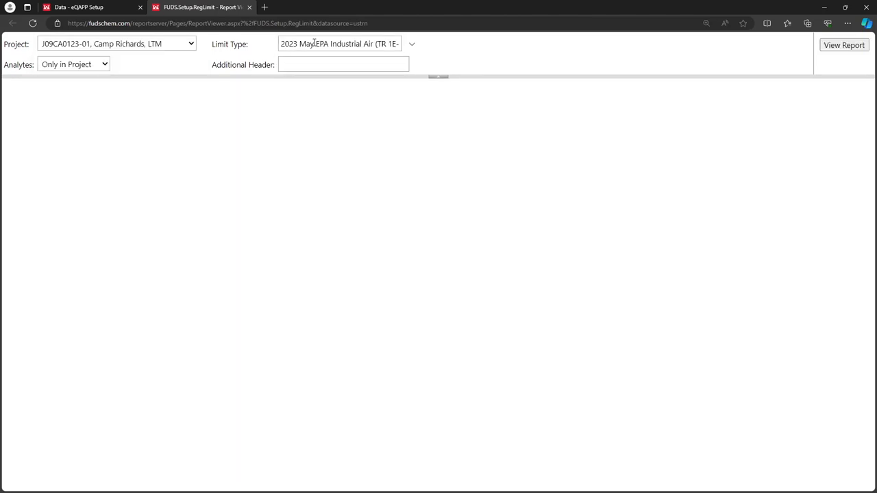
Include all analytes in PALs and generate the Regulatory Limits report for 2023 Nov EPA Tapwater.
click(417, 44)
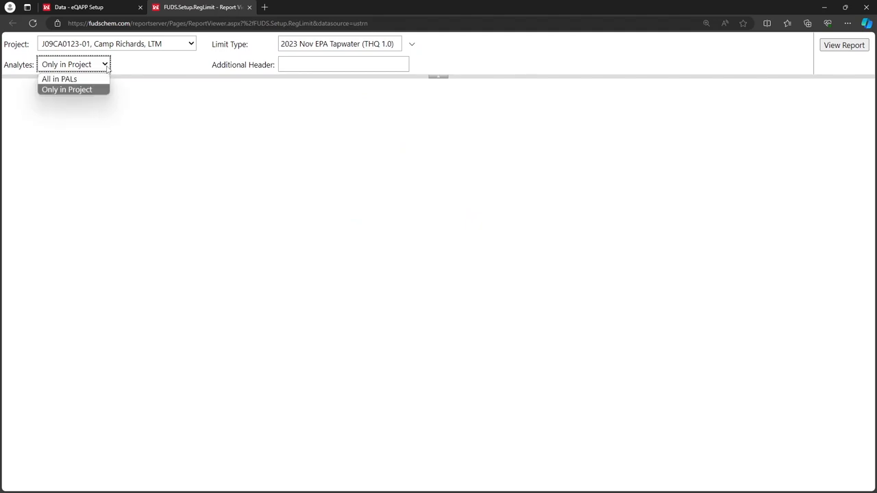
mouse_move(75, 83)
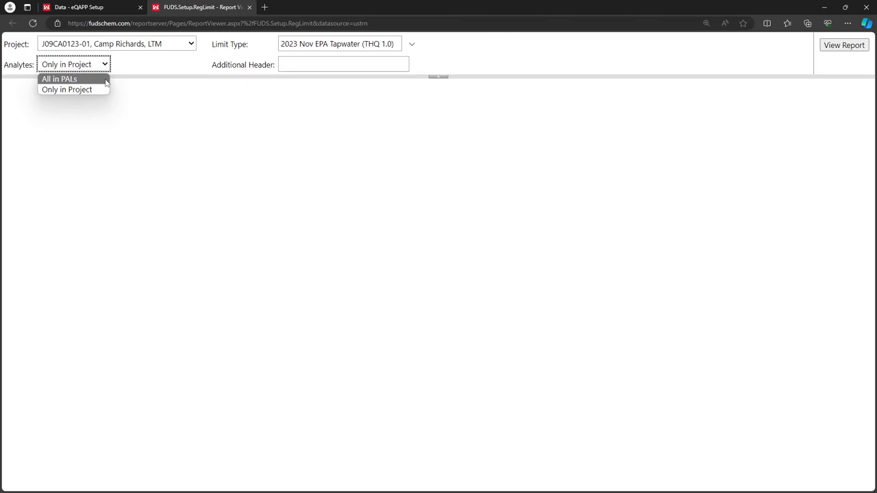
mouse_move(69, 90)
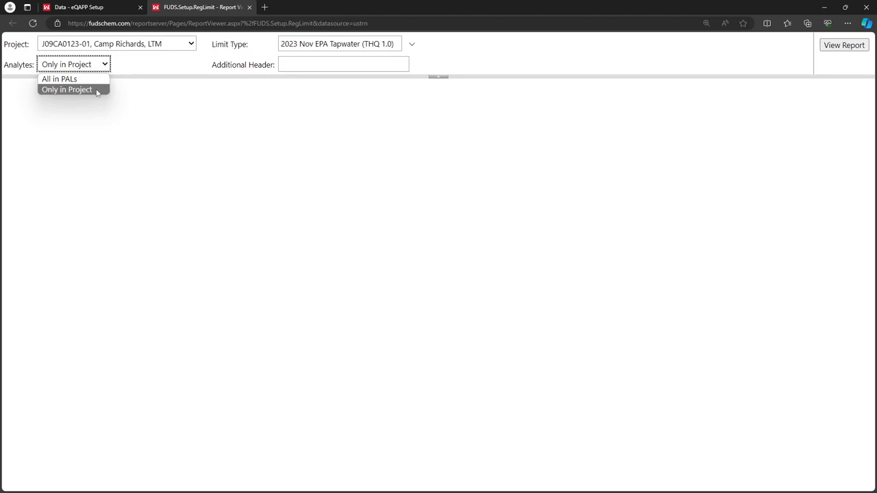
mouse_move(66, 81)
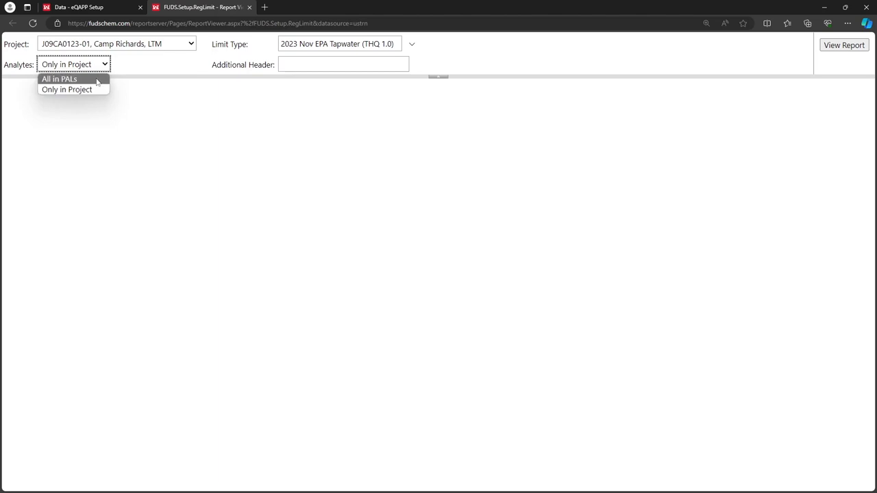
click(56, 81)
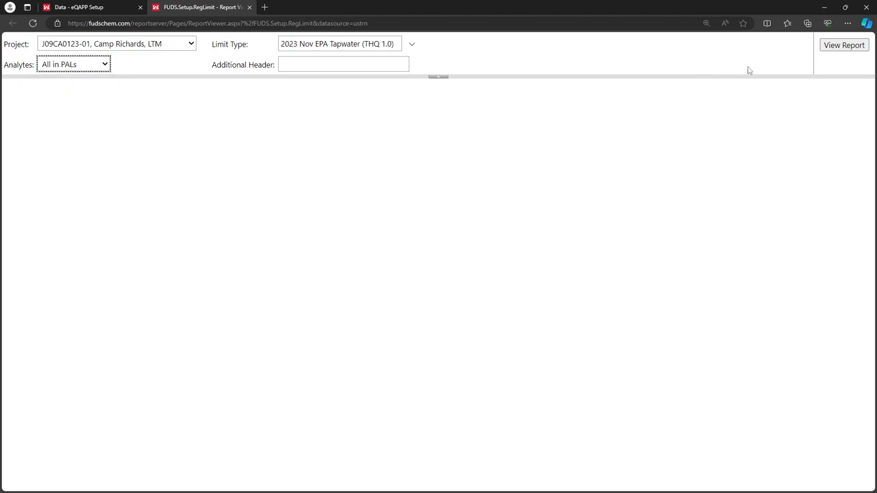
click(844, 45)
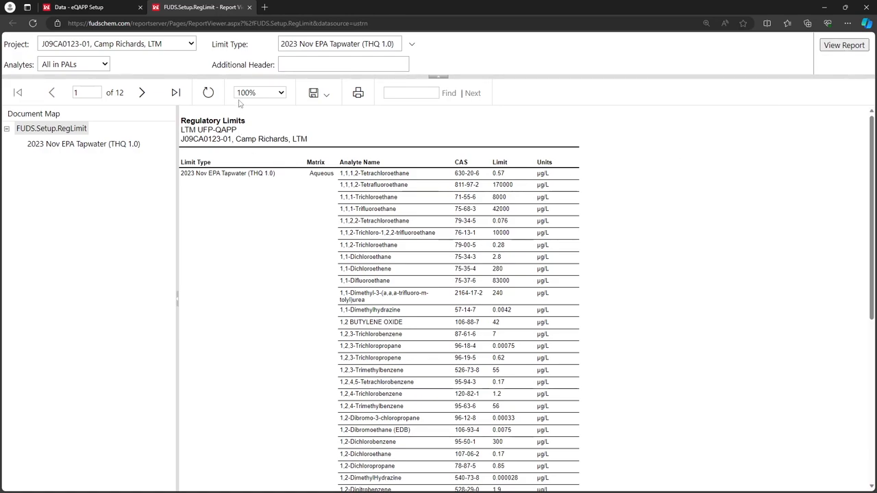
Zoom the report to 150%, glance at export formats, and read the first page to its end.
click(279, 93)
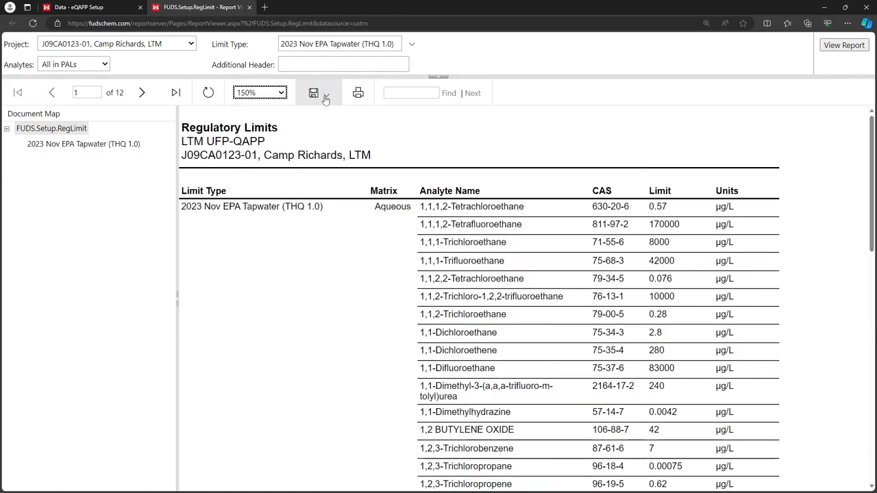
click(324, 93)
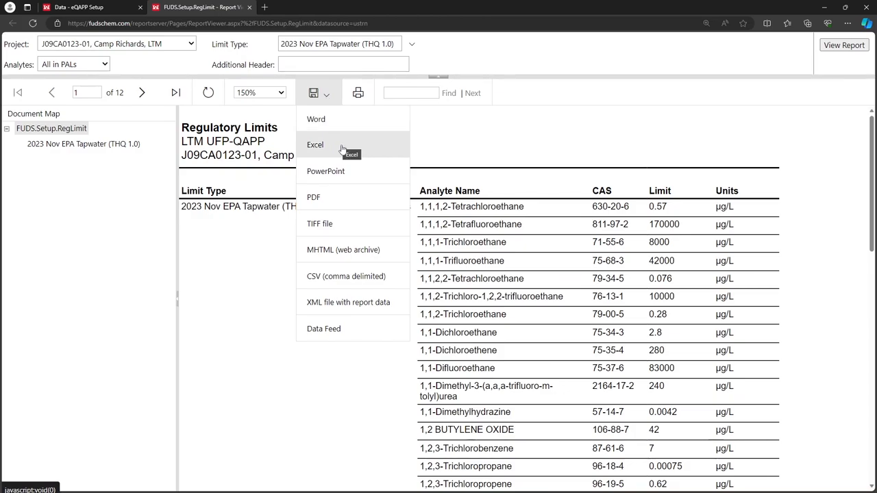
click(315, 145)
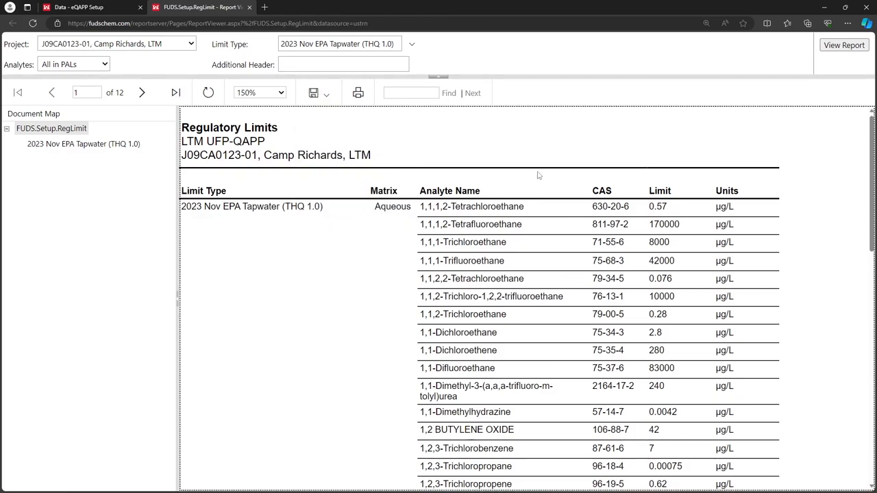
scroll(down, 3)
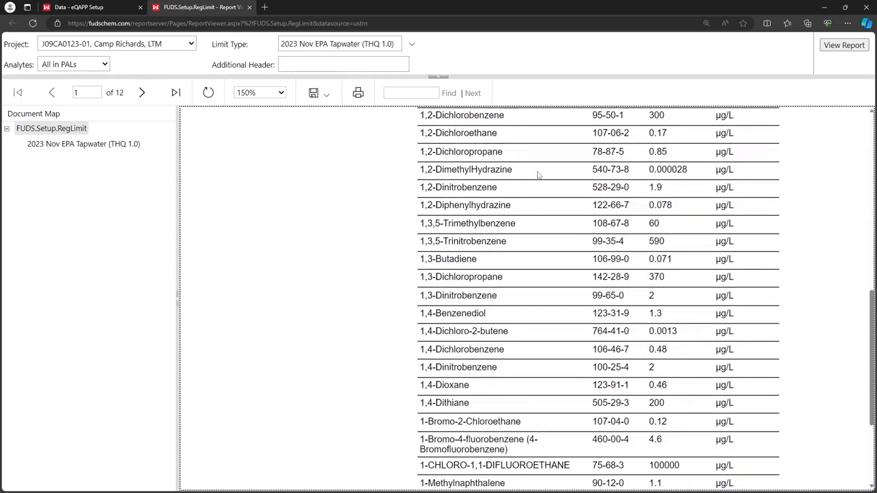
scroll(down, 3)
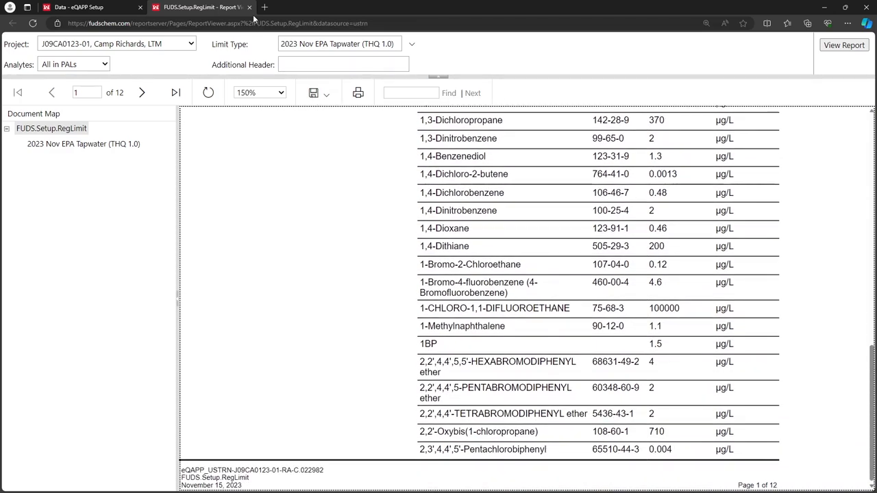
From eQAPP Setup, open the Regulatory Limits by Analyte report under Environmental Setup Reports.
click(79, 8)
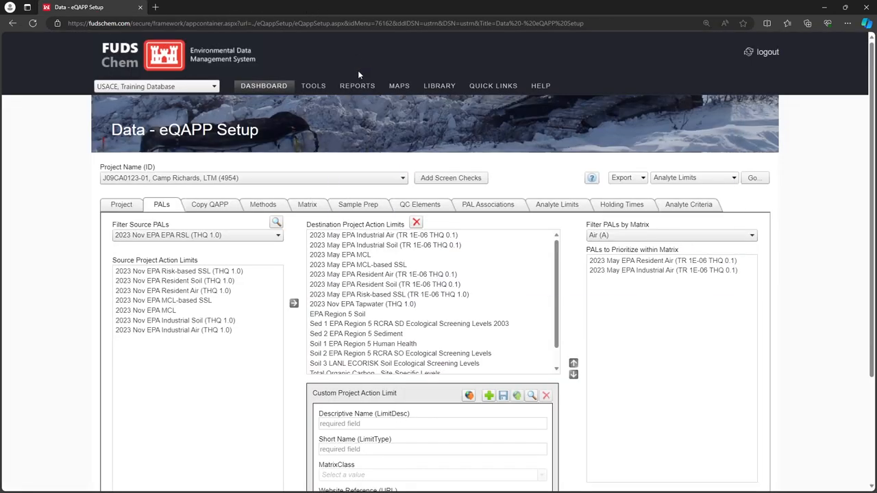
click(356, 85)
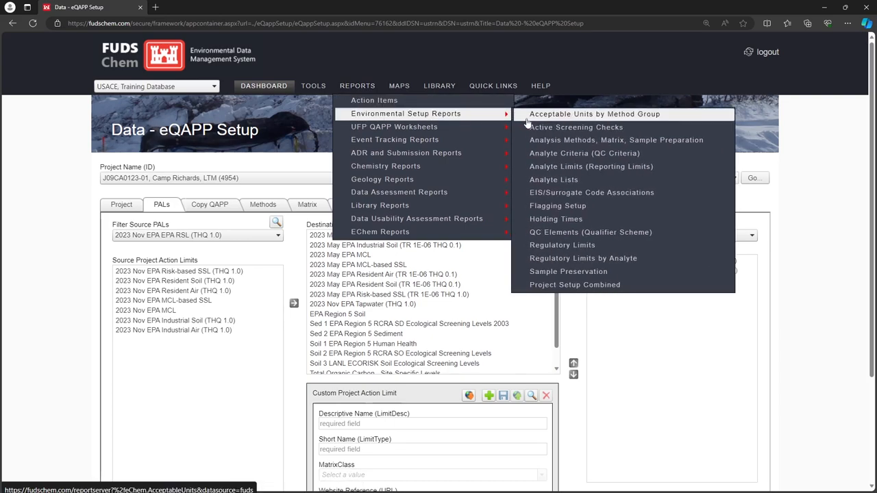
mouse_move(662, 257)
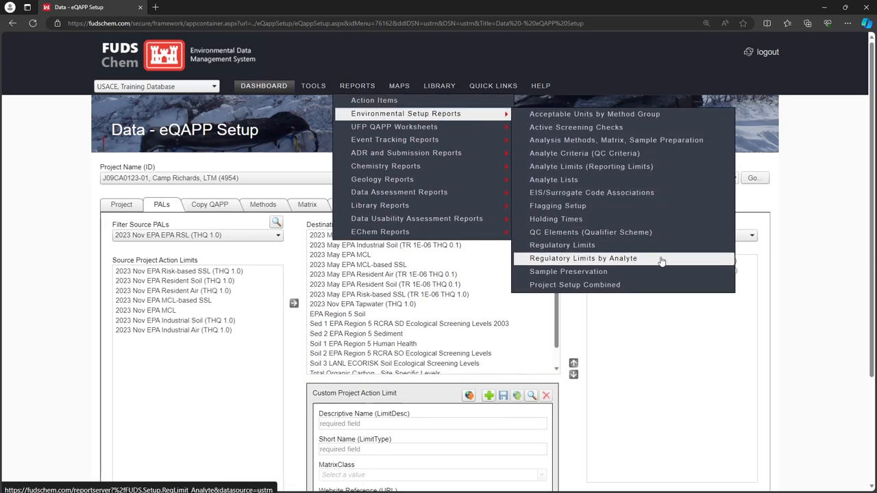
click(580, 257)
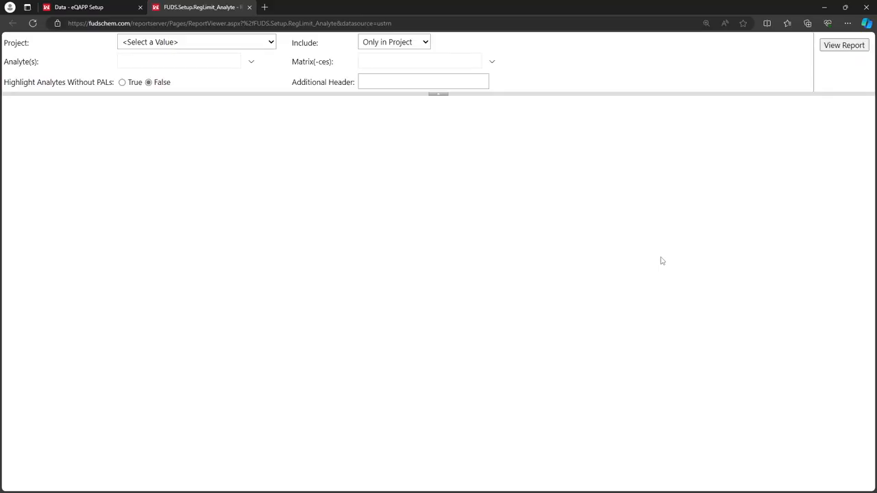
Choose project J09CA0123-01 Camp Richards LTM with all analytes in PALs included.
click(198, 42)
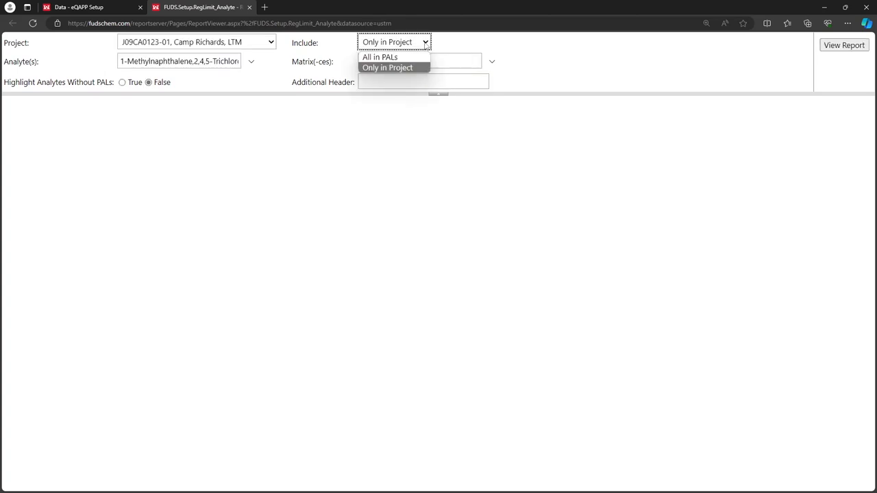
click(376, 56)
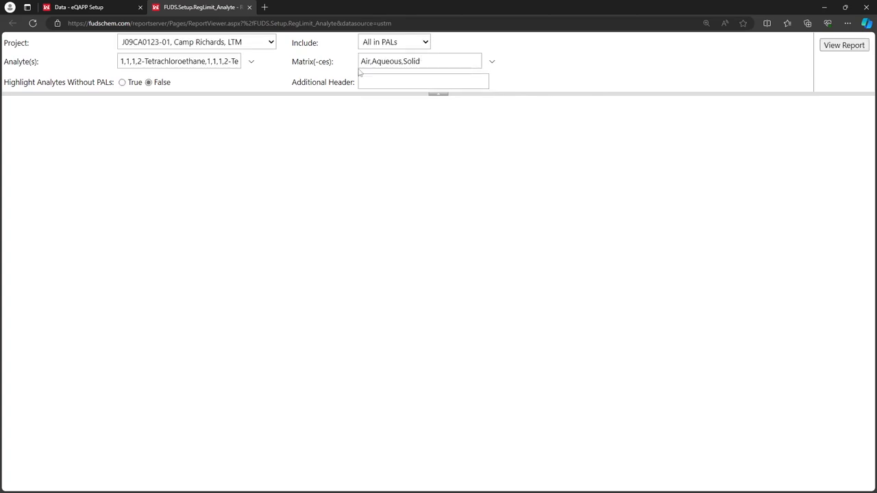
click(241, 63)
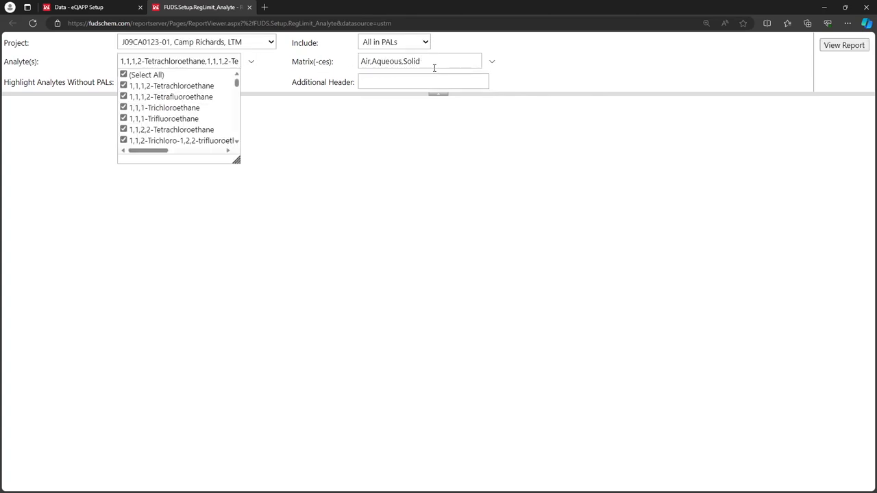
Generate the by-analyte report for the Aqueous matrix only at 150% zoom.
click(493, 61)
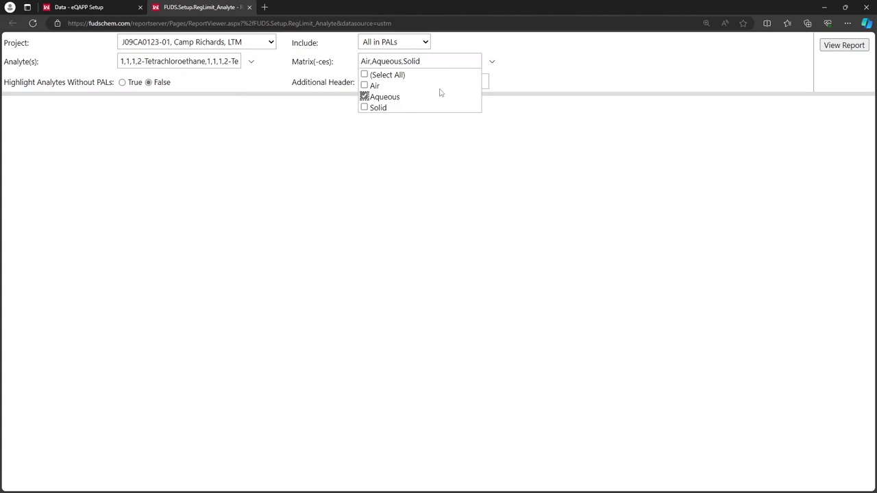
click(844, 45)
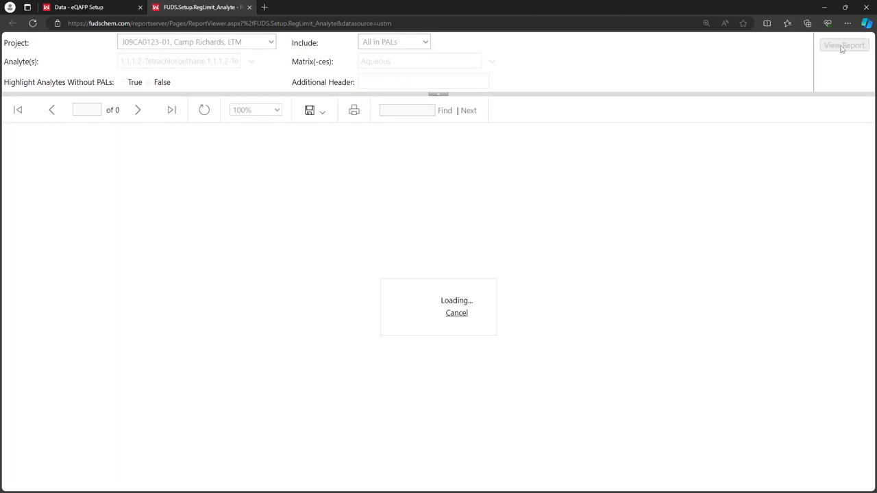
click(844, 45)
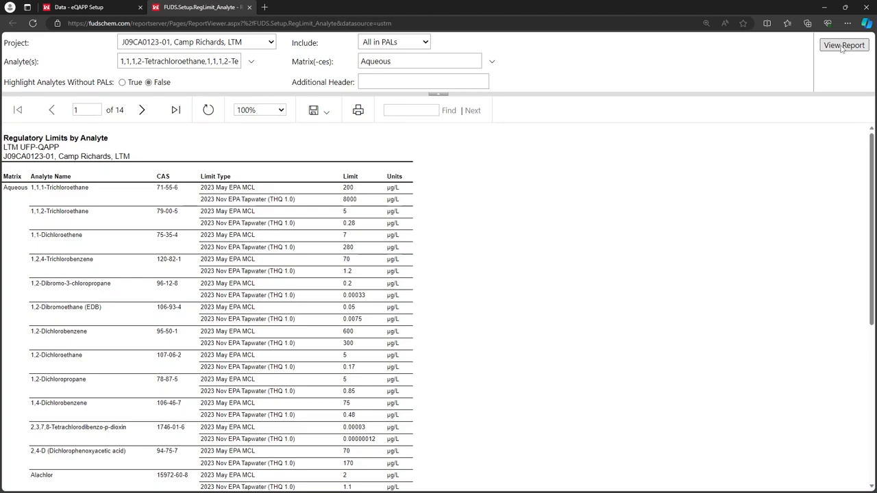
click(258, 109)
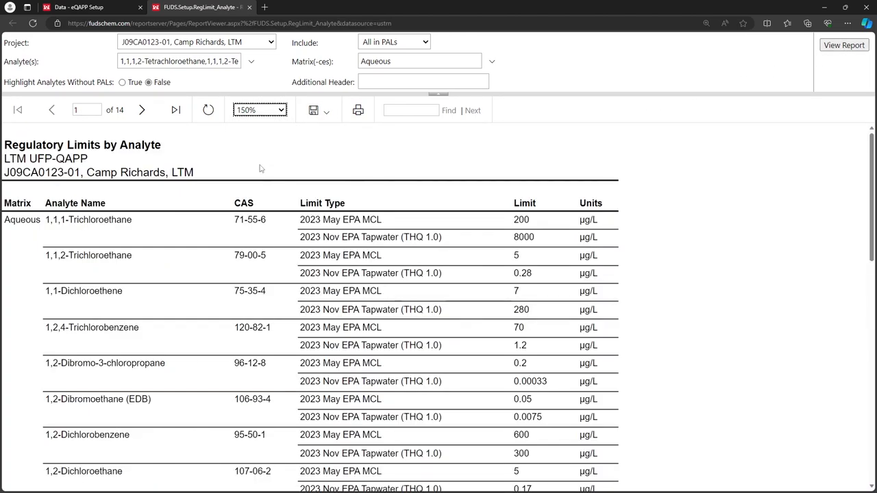
mouse_move(296, 237)
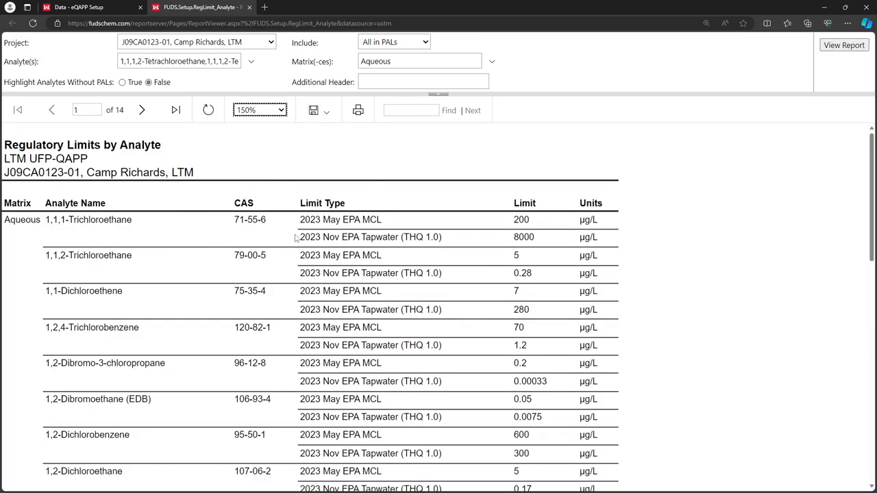
Page forward through the 14-page report to page 5.
click(142, 109)
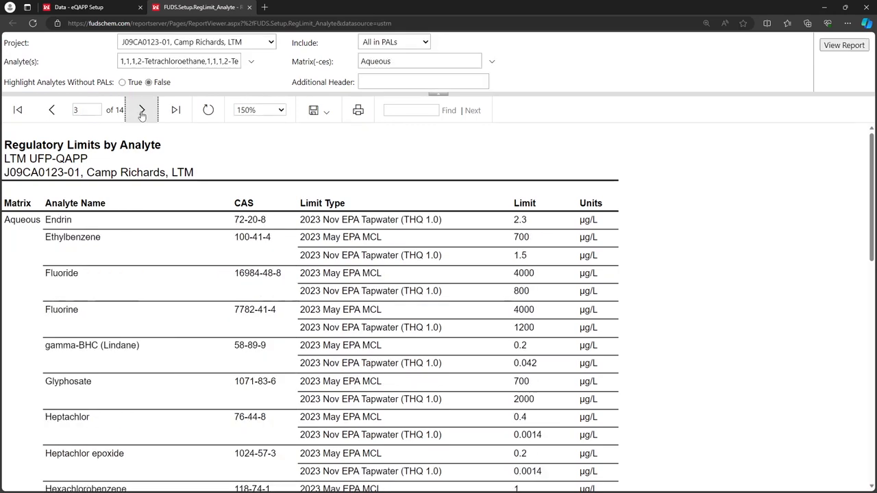
click(142, 109)
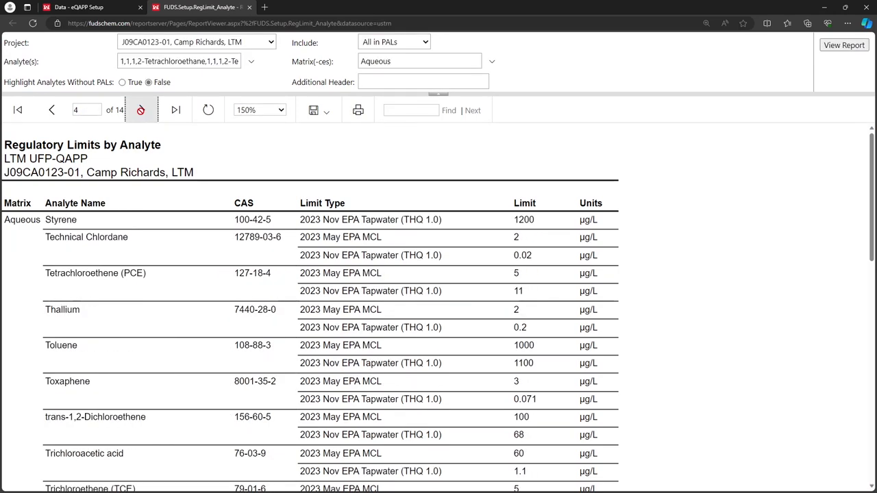
click(143, 110)
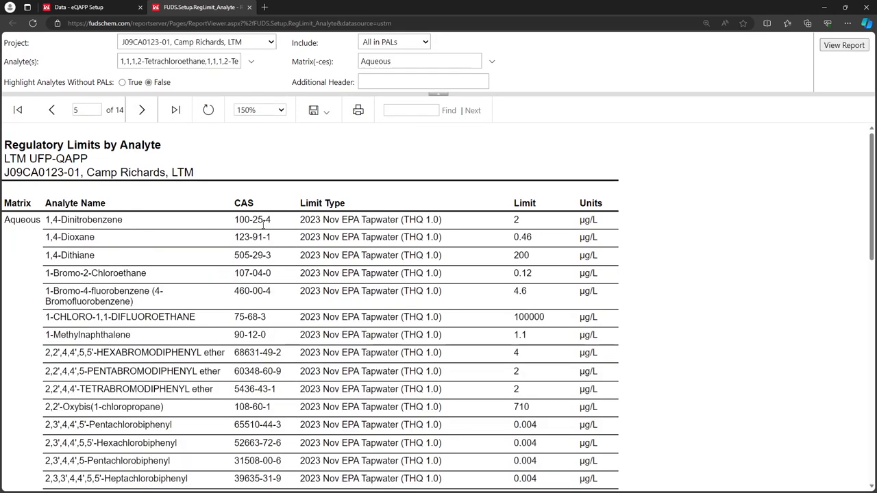
mouse_move(301, 230)
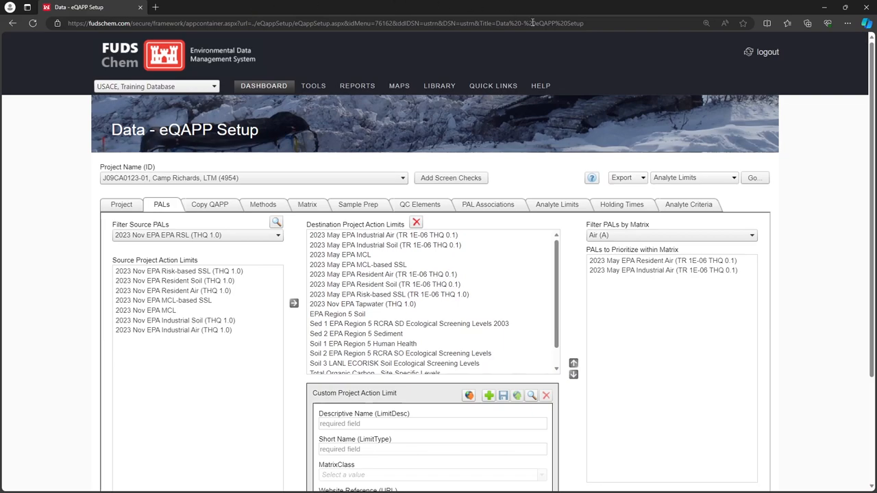
Return to the eQAPP Setup PALs page from the report tab.
click(400, 353)
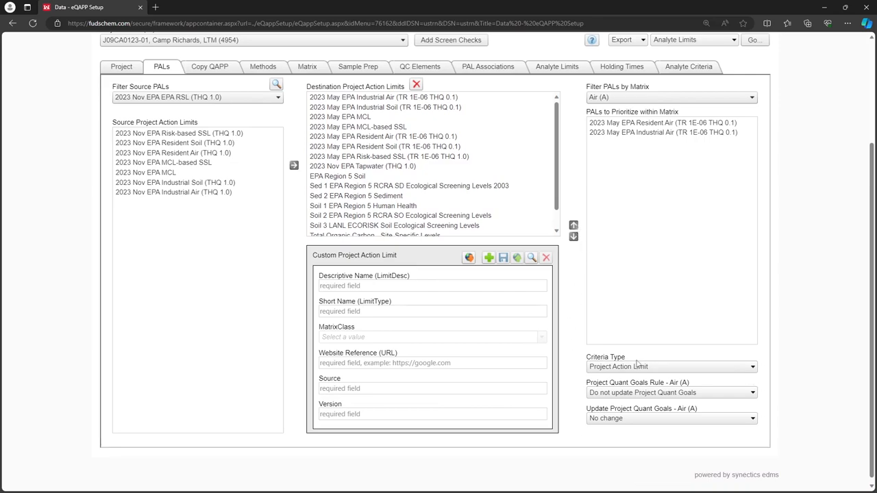
mouse_move(488, 65)
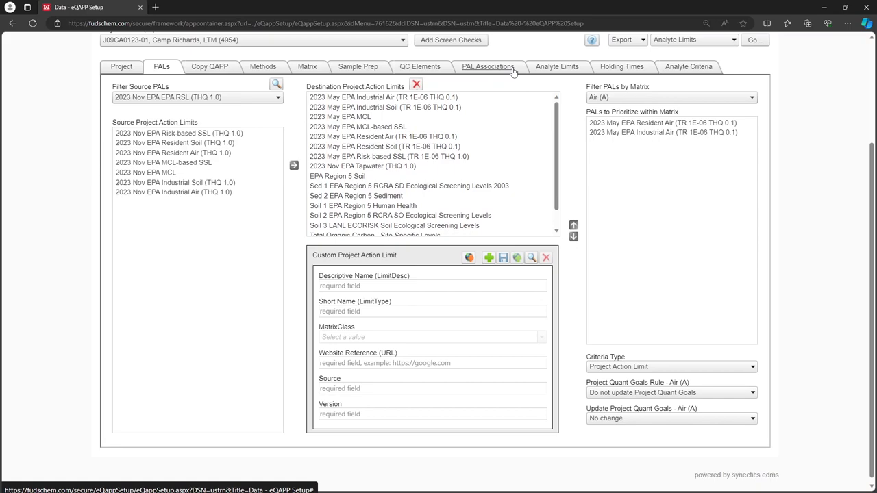
mouse_move(518, 76)
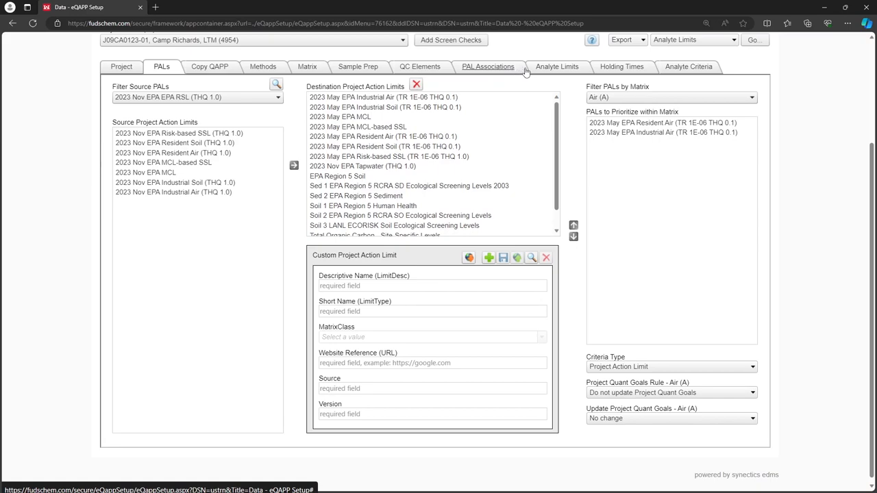
mouse_move(581, 68)
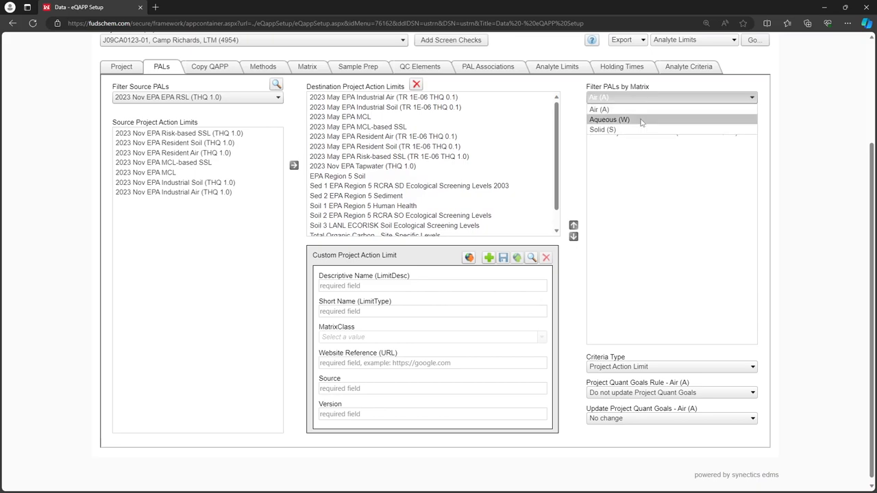
Rank Aqueous PALs: Water Ecological Screening Levels first, 2023 Nov EPA Tapwater second, 2023 May EPA MCL last.
click(619, 120)
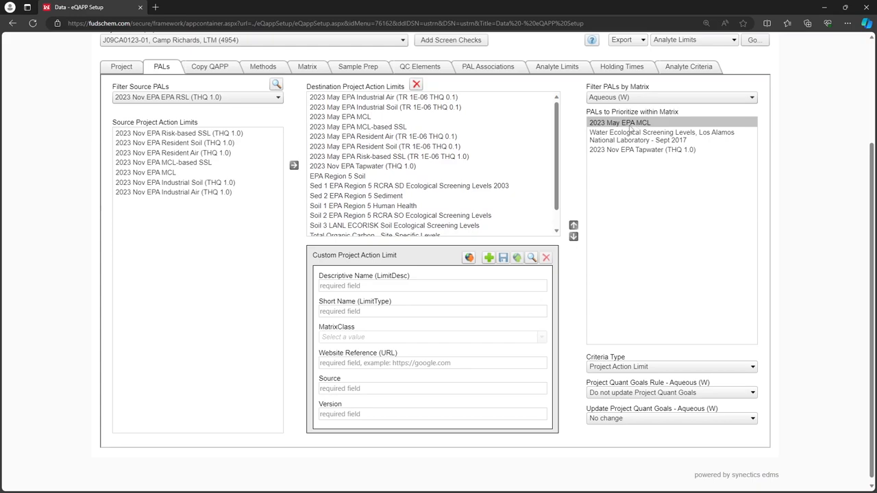
click(664, 135)
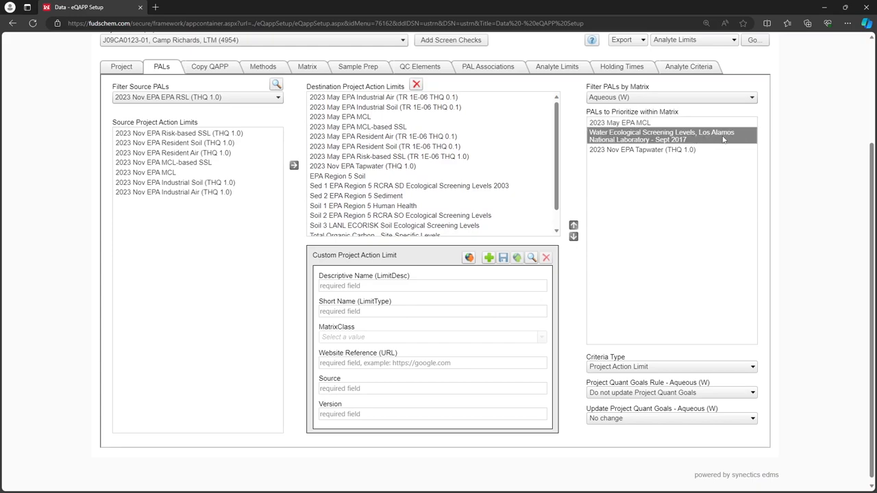
mouse_move(733, 140)
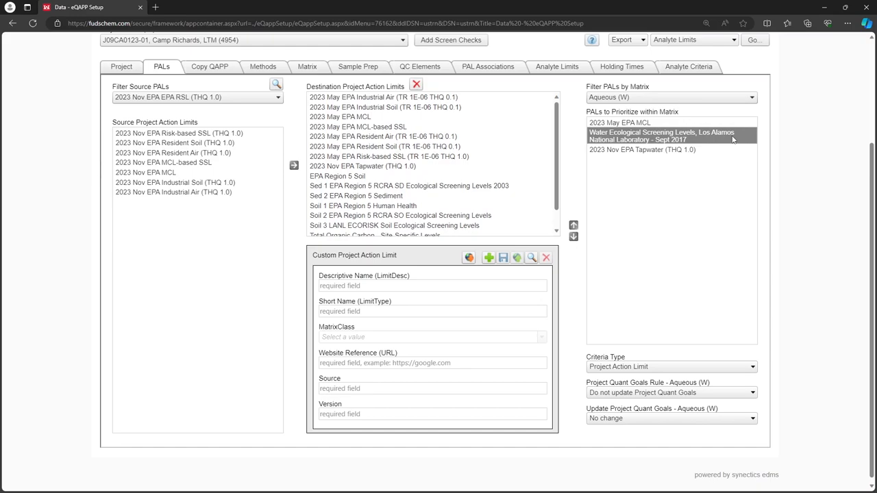
click(620, 122)
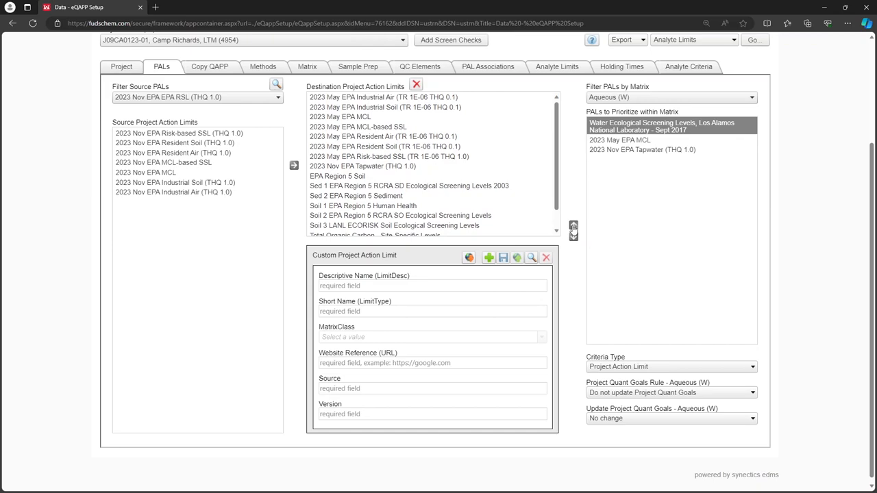
click(642, 149)
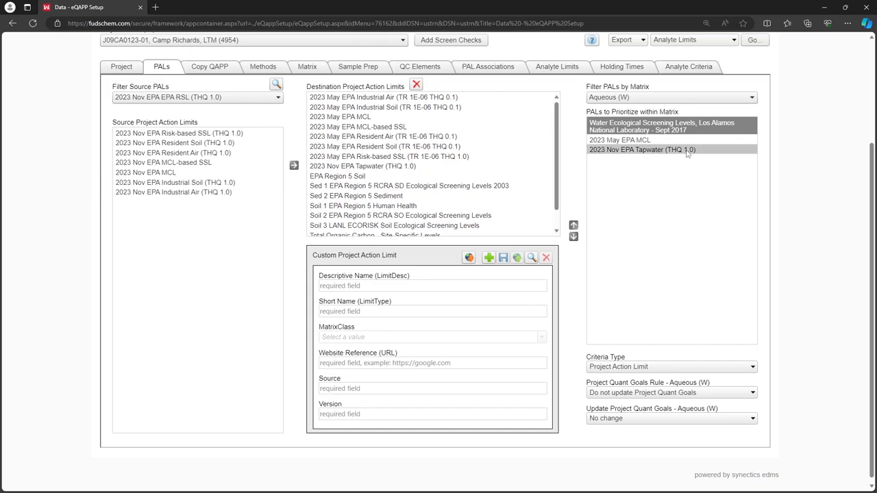
click(638, 150)
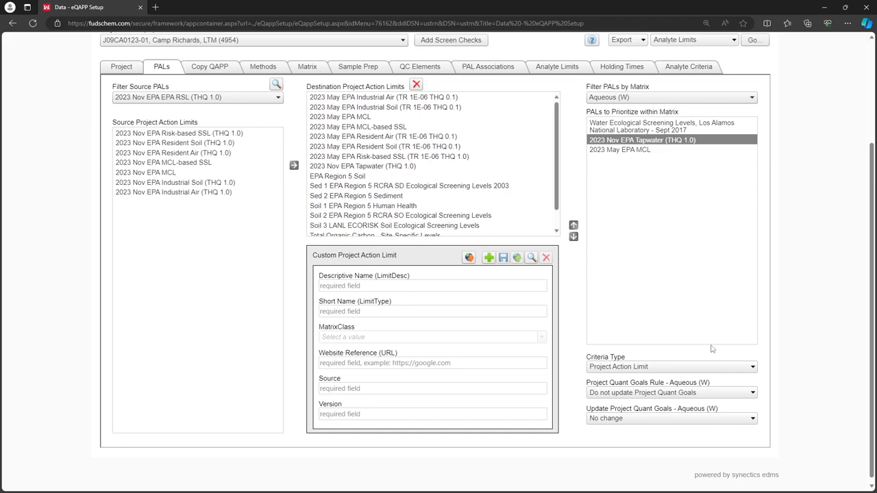
Set the Aqueous quant goals rule to 'Applied to lowest applicable PAL' and confirm the 1/3-of-PAL update.
click(749, 366)
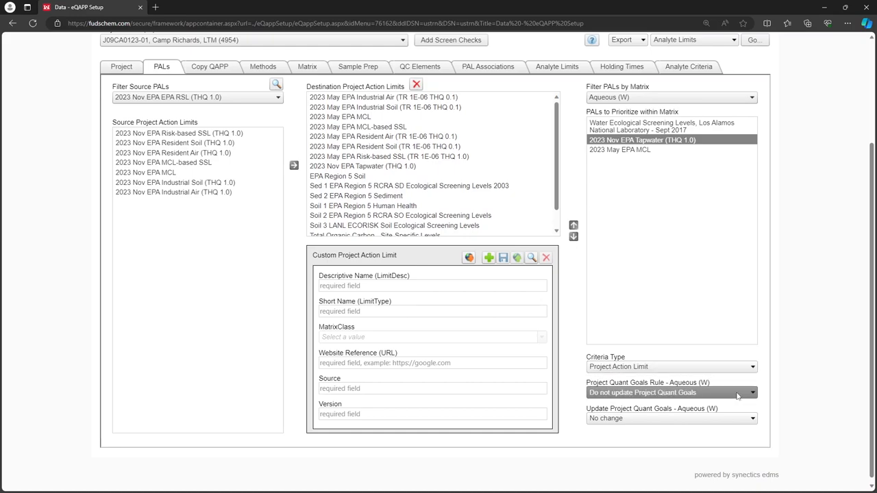
click(751, 393)
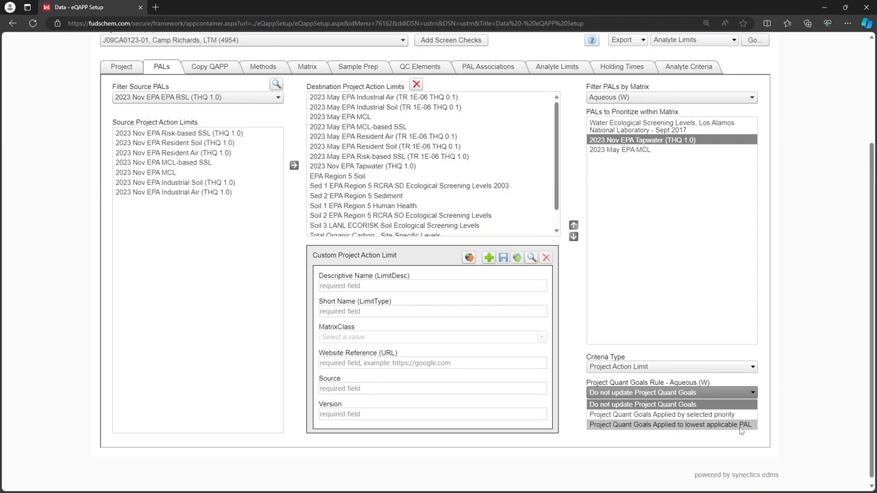
click(666, 427)
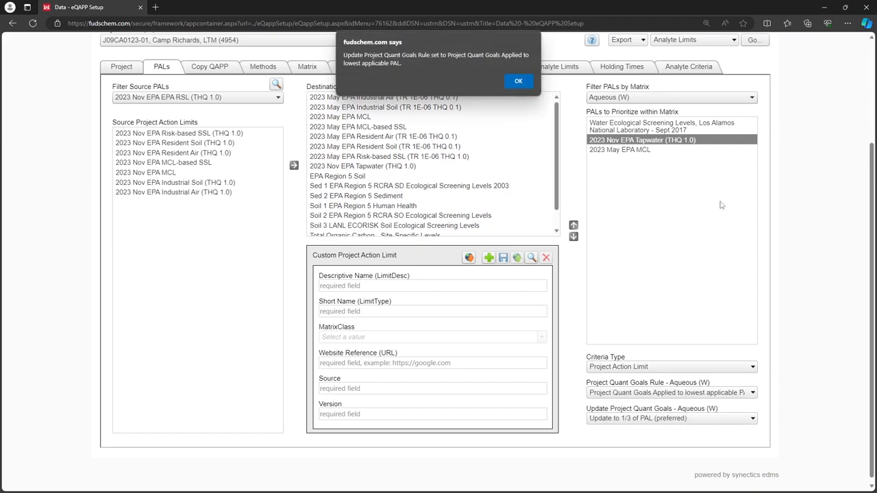
click(518, 81)
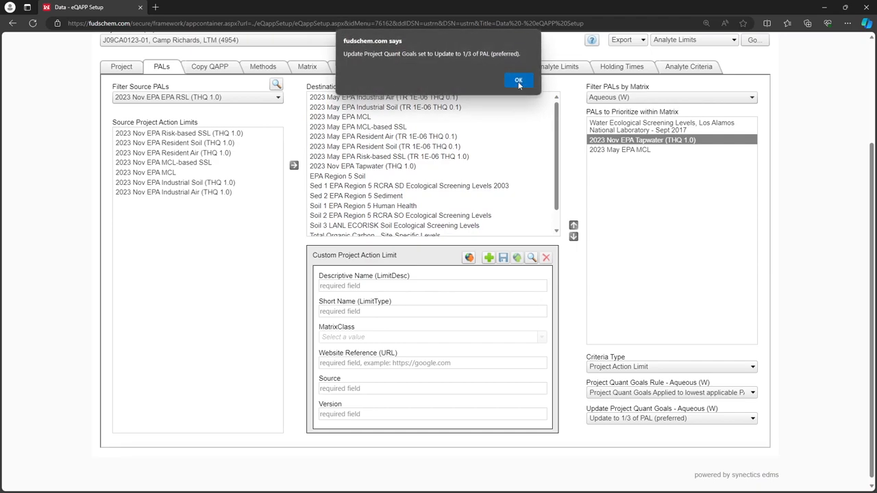
click(531, 80)
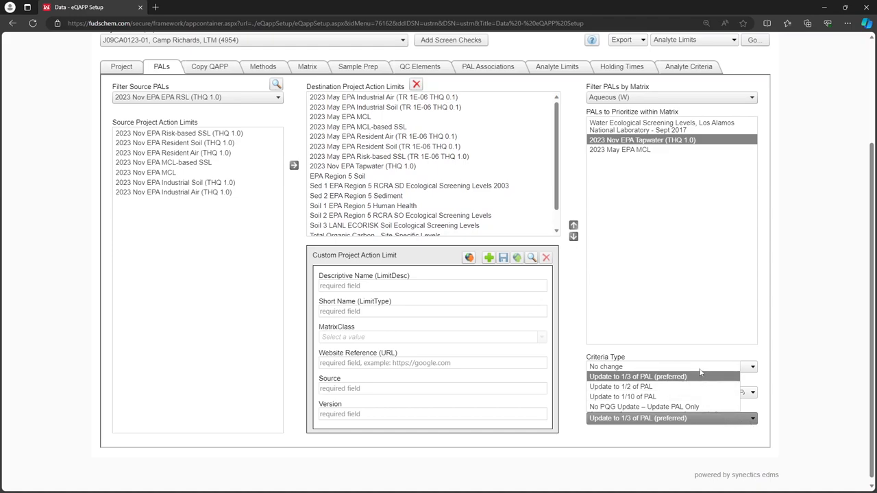
mouse_move(632, 367)
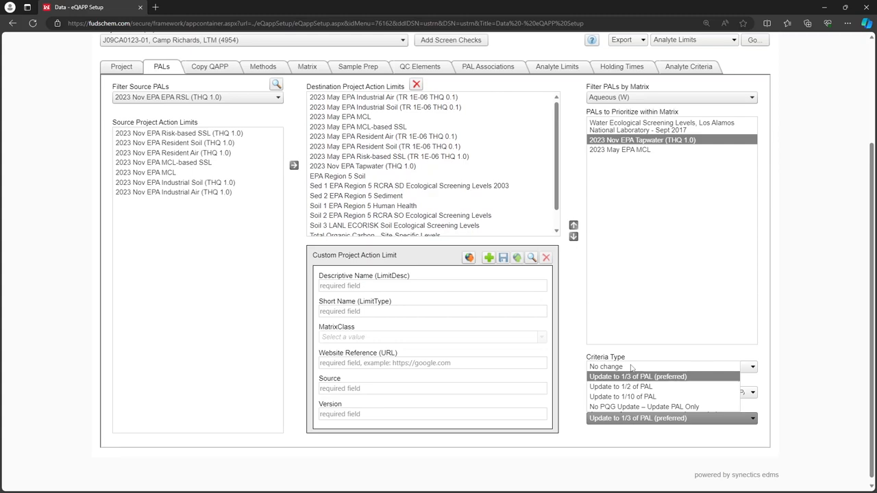
mouse_move(672, 376)
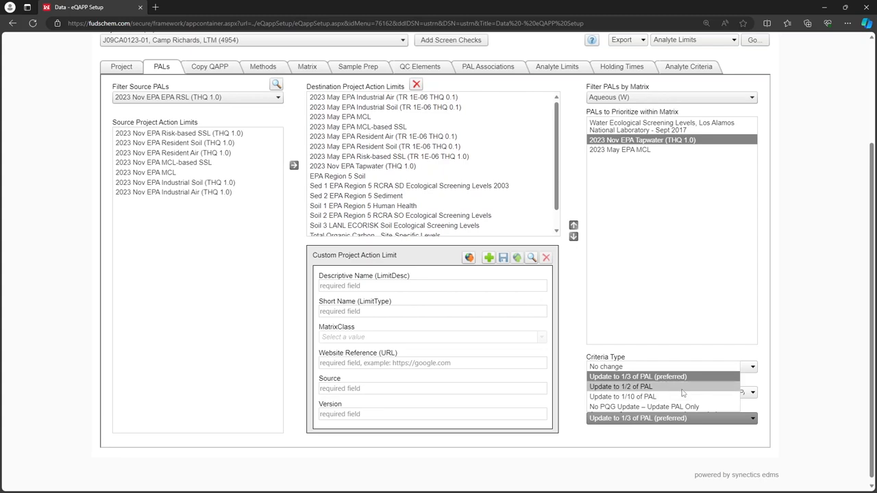
mouse_move(694, 390)
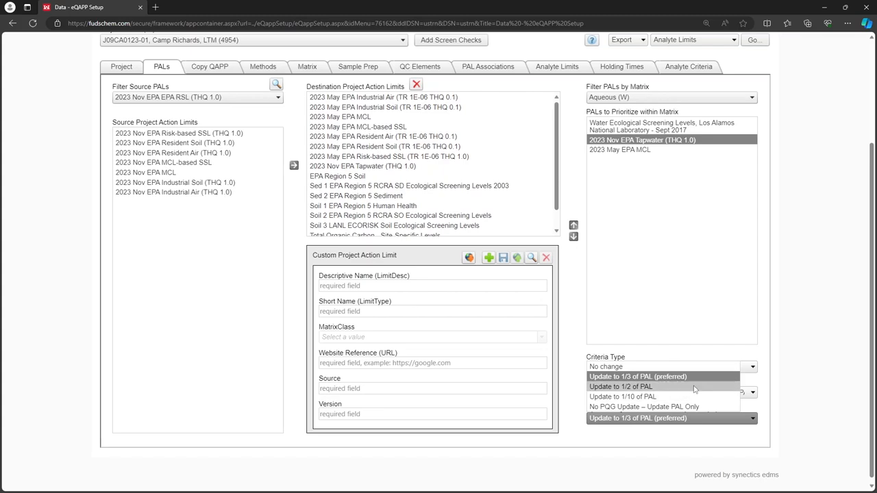
mouse_move(691, 397)
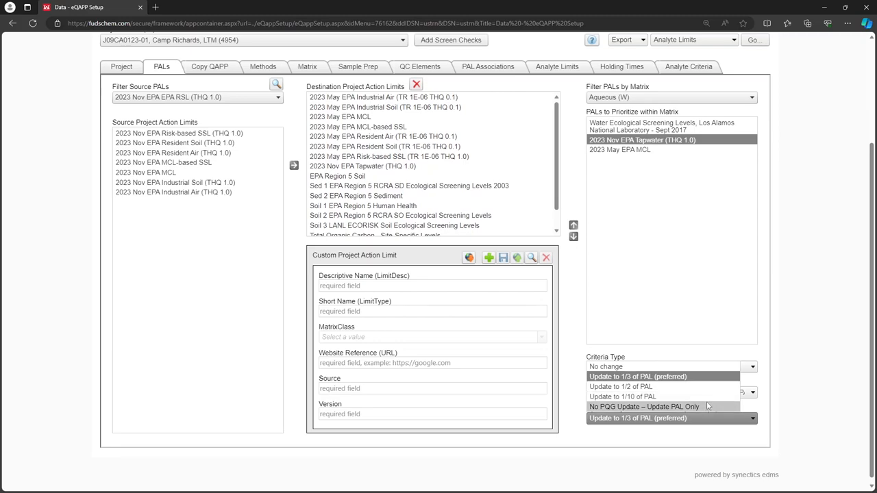
mouse_move(712, 406)
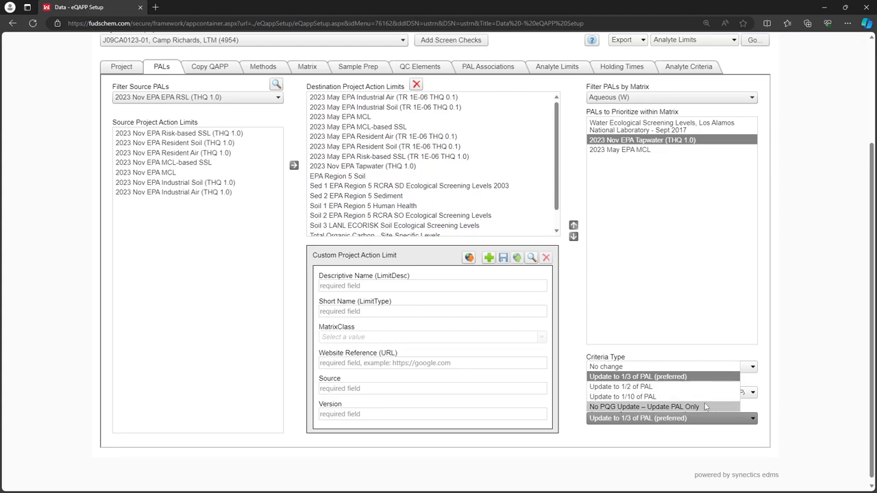
mouse_move(713, 406)
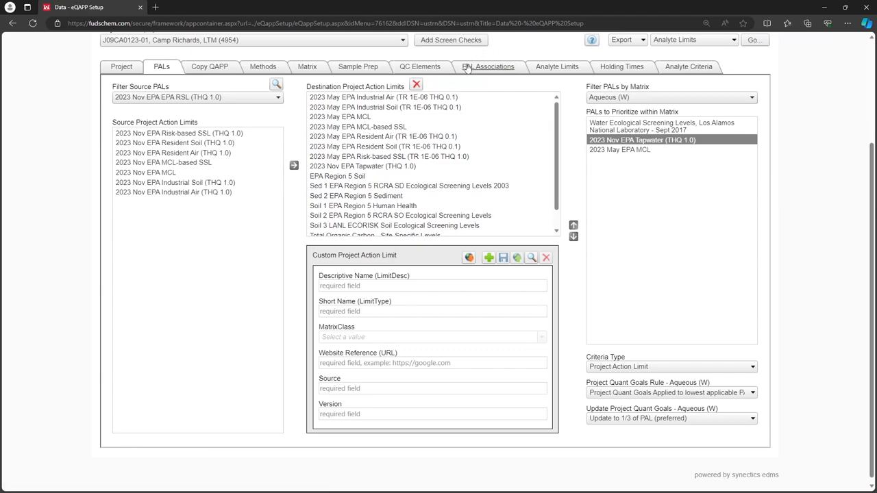
mouse_move(554, 65)
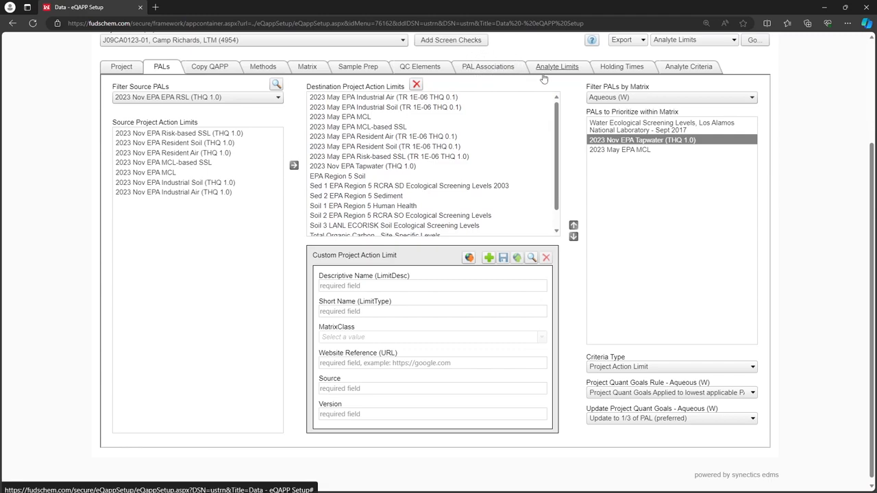
mouse_move(554, 75)
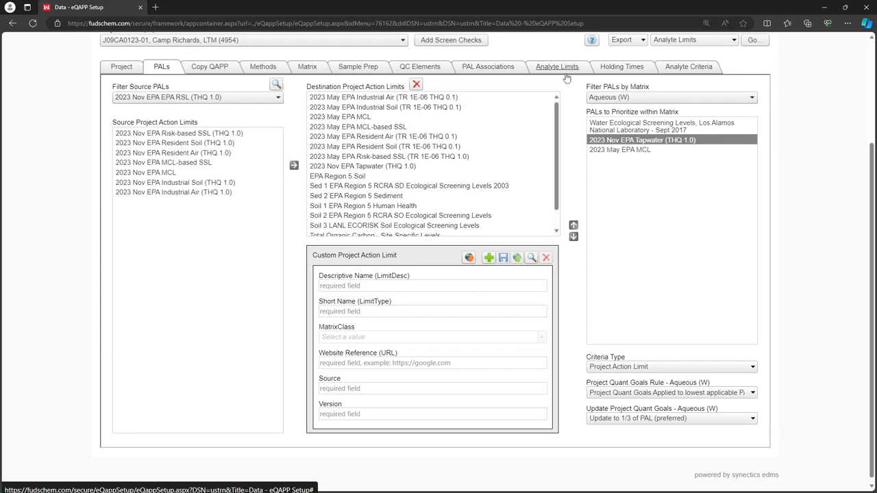
mouse_move(576, 170)
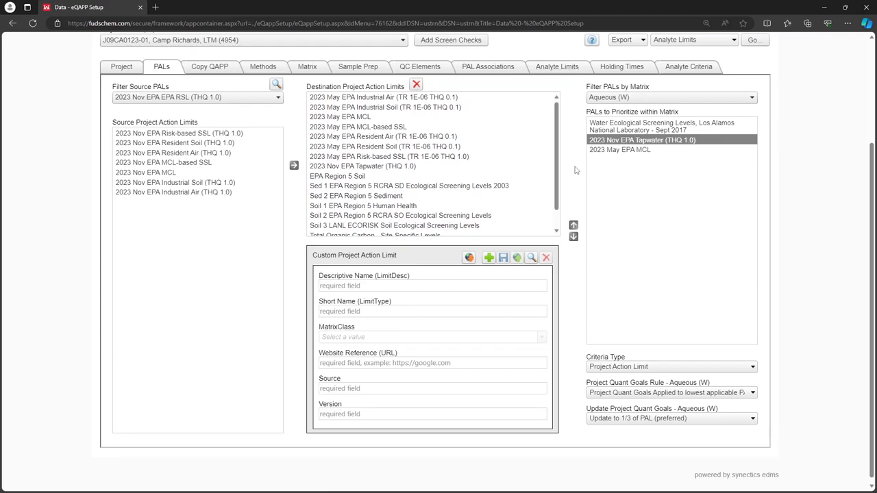
Show the Analyte Limits page and bring up the Reports menu categories.
click(558, 203)
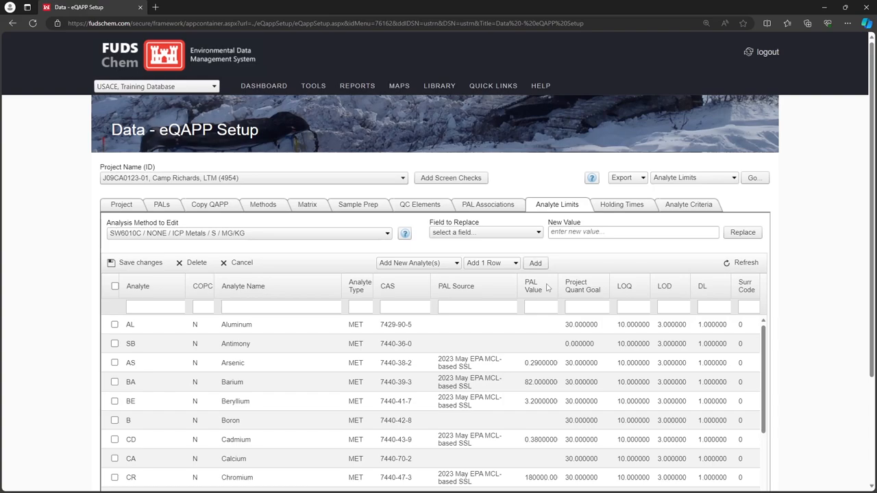
click(356, 85)
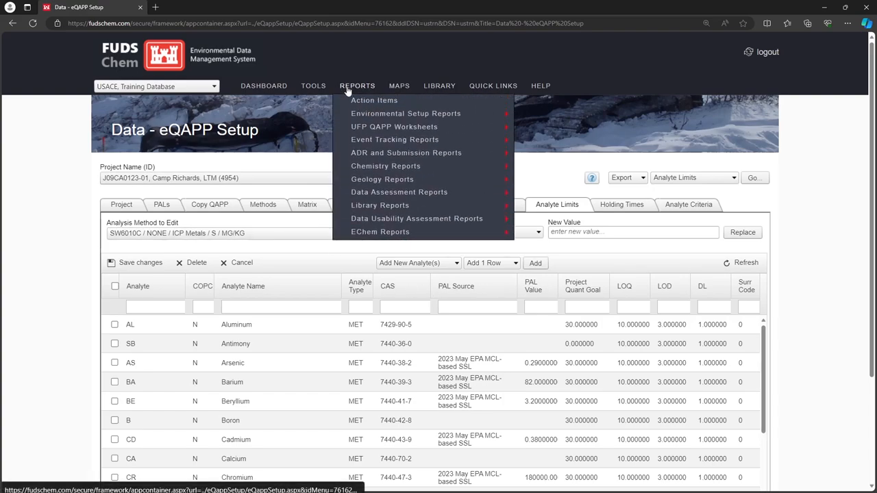
mouse_move(406, 112)
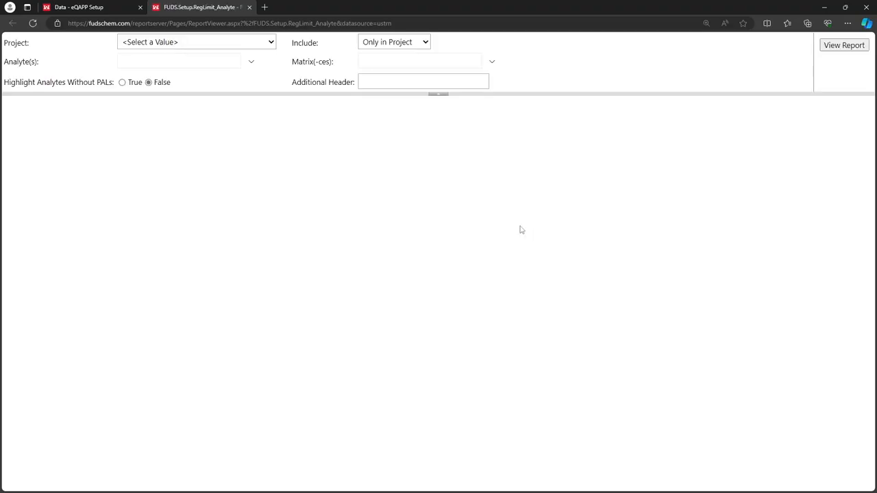
Run the Regulatory Limits by Analyte report for Camp Richards at 150% and search it for 'carbon'.
click(197, 41)
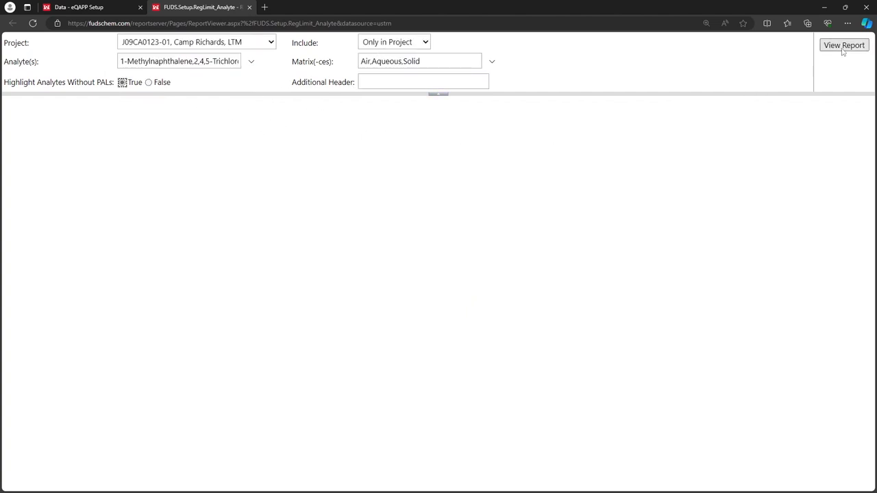
click(845, 45)
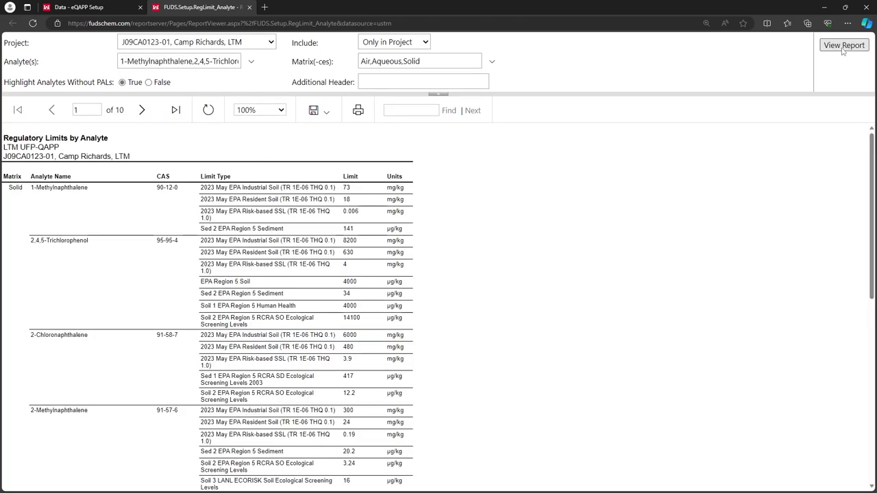
click(279, 110)
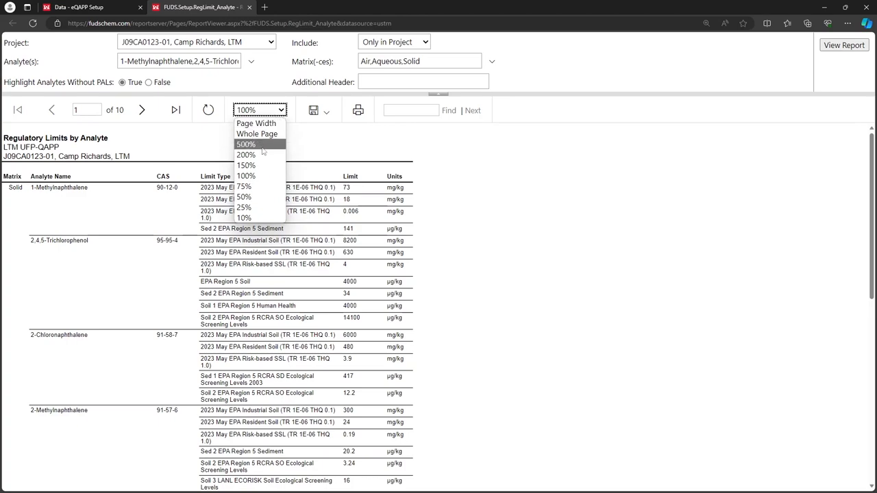
click(245, 164)
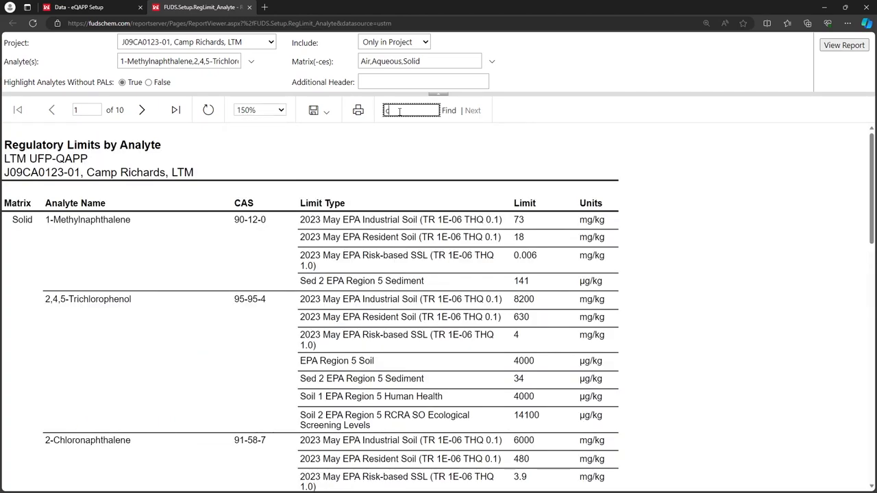
text(carbon)
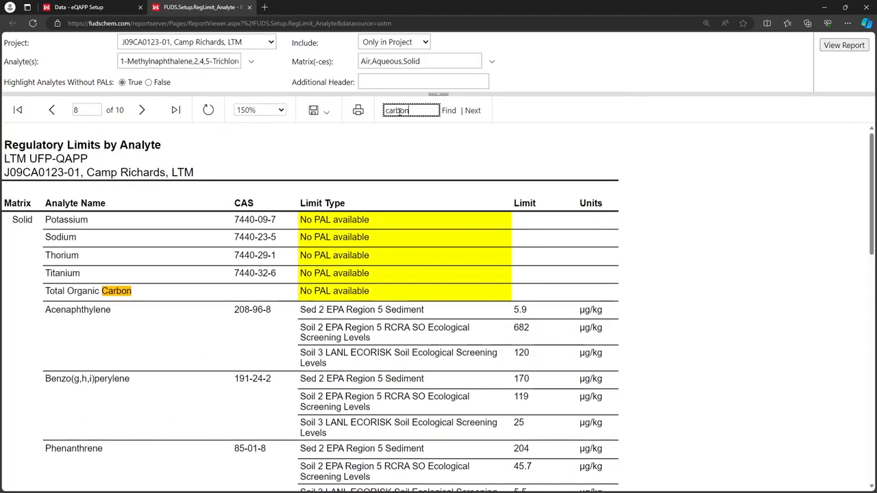
mouse_move(502, 233)
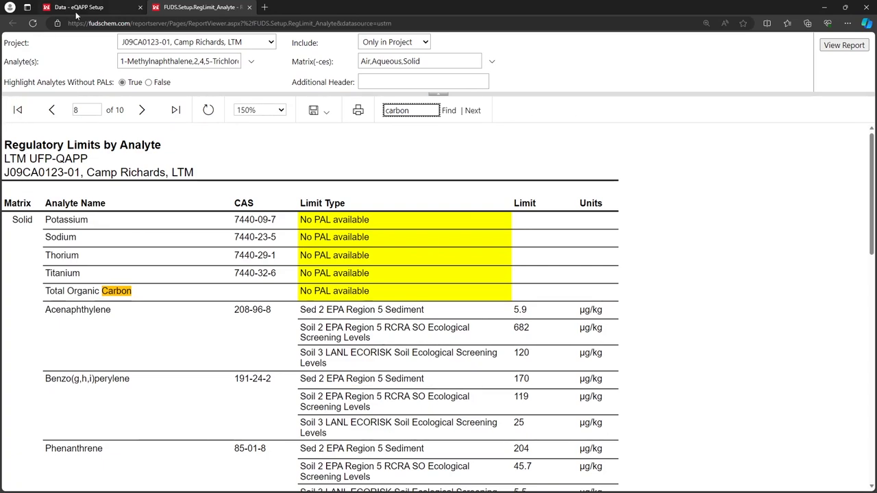
Return to the eQAPP setup page and reopen the project's PALs settings.
click(77, 11)
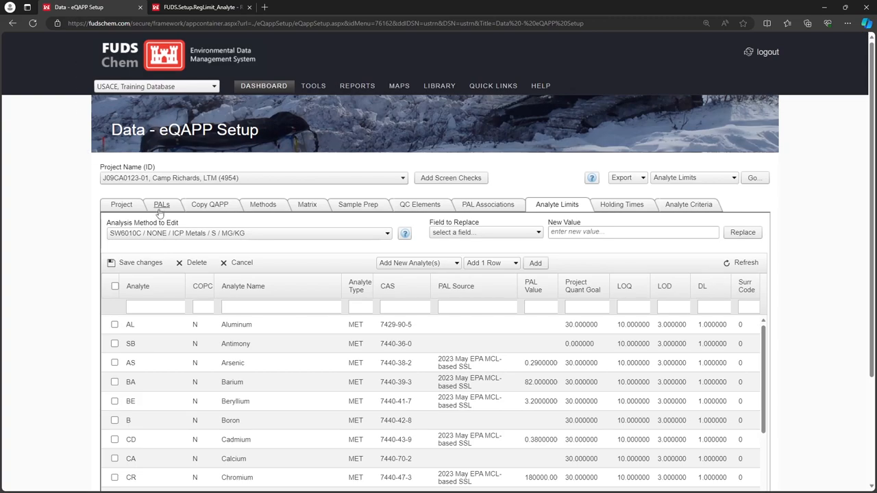
click(162, 204)
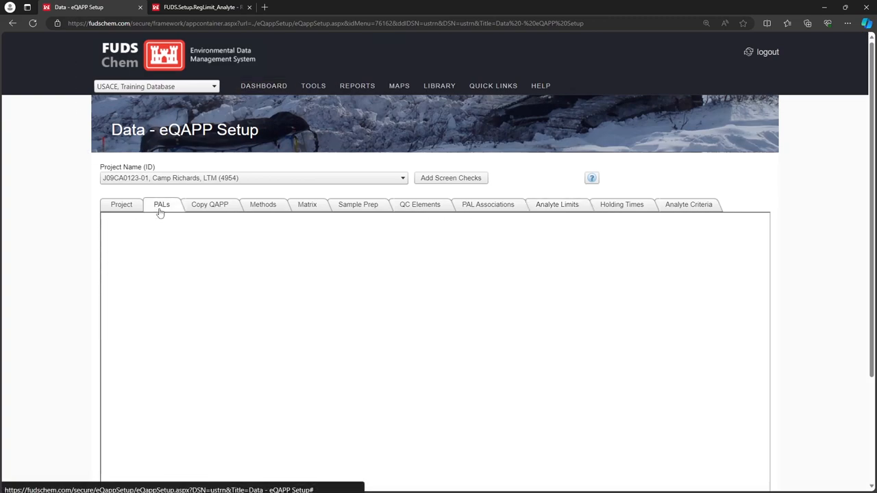
click(162, 205)
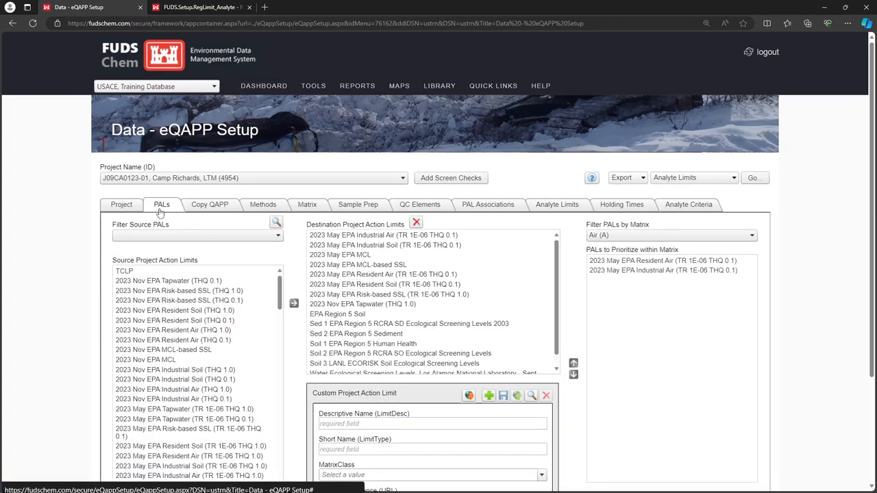